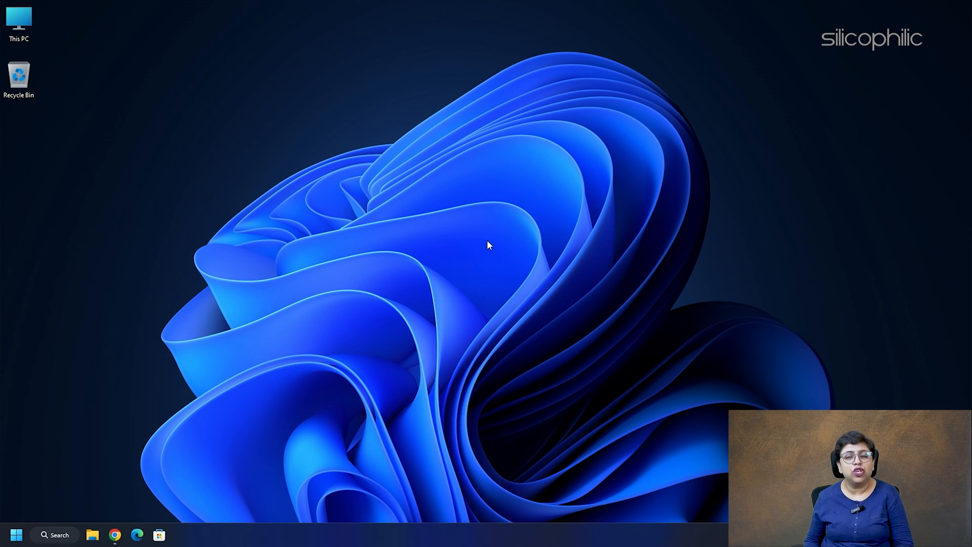
Step: Launch Services from the Run dialog with services.msc and scroll to Windows Search
{"action": "key", "text": "win+r"}
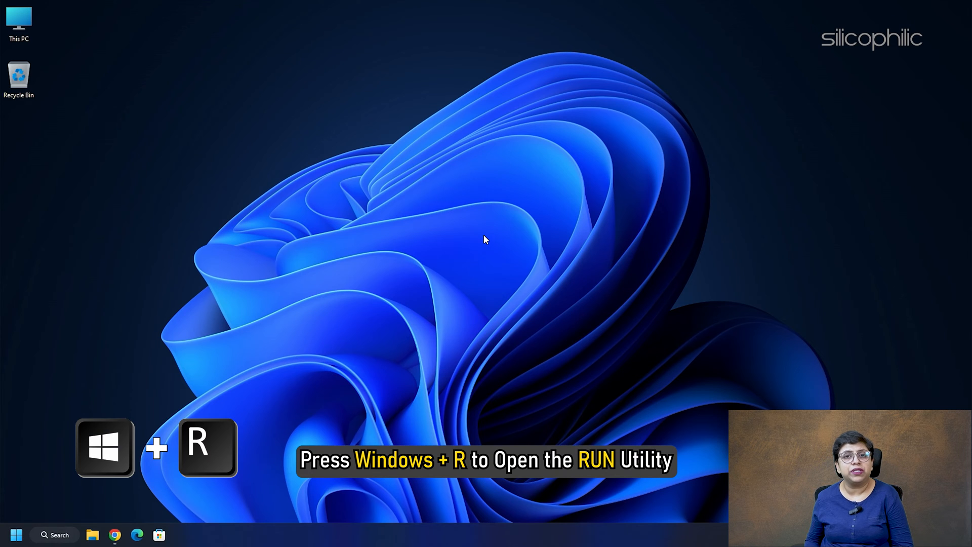
{"action": "key", "text": "win+r"}
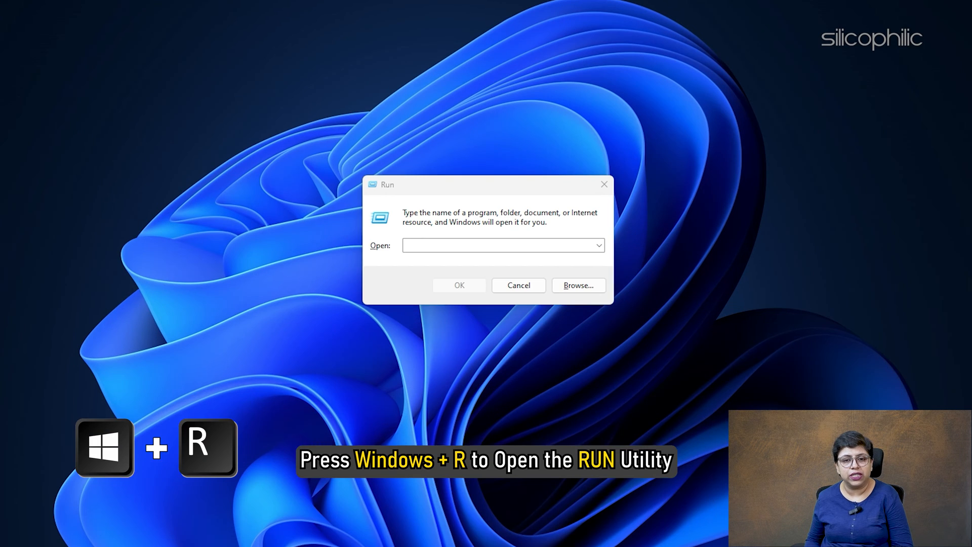
{"action": "type", "text": "services."}
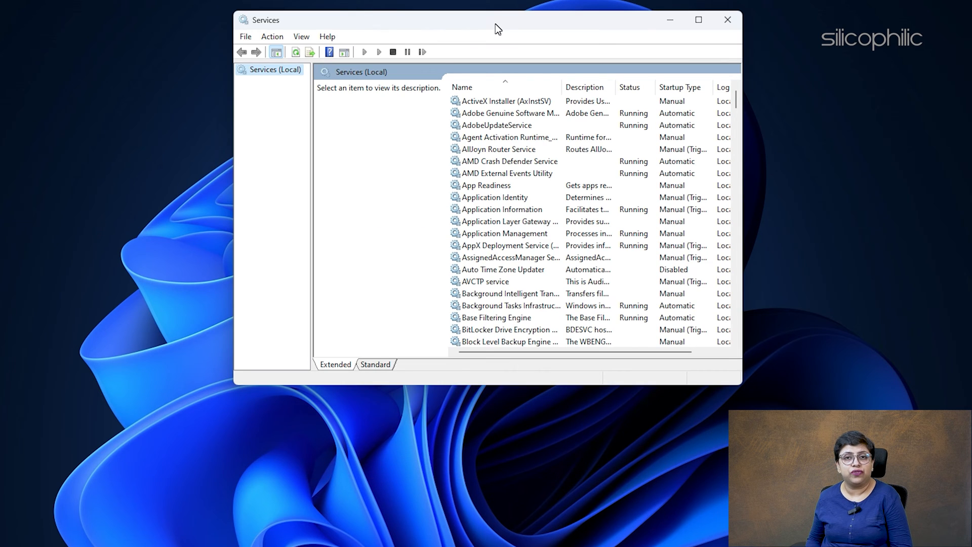
{"action": "scroll", "scroll_direction": "down", "scroll_amount": 3}
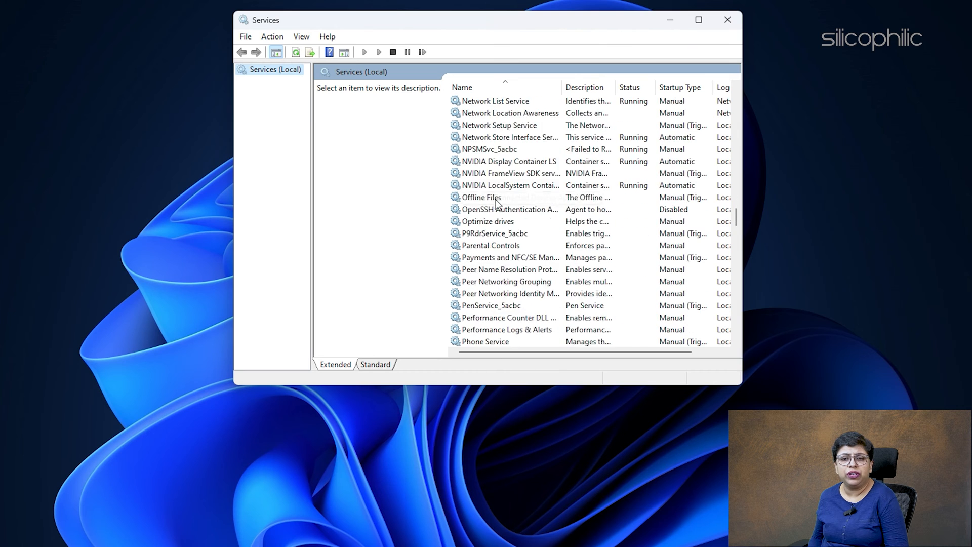
Step: Restart the Windows Search service, then close the Services window
{"action": "right_click", "coordinate": [489, 245]}
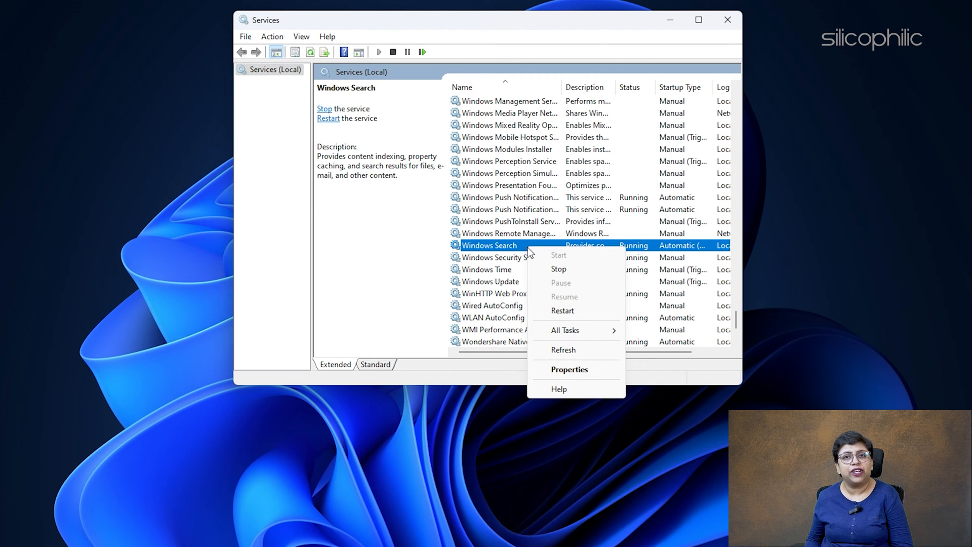
{"action": "left_click", "coordinate": [557, 268]}
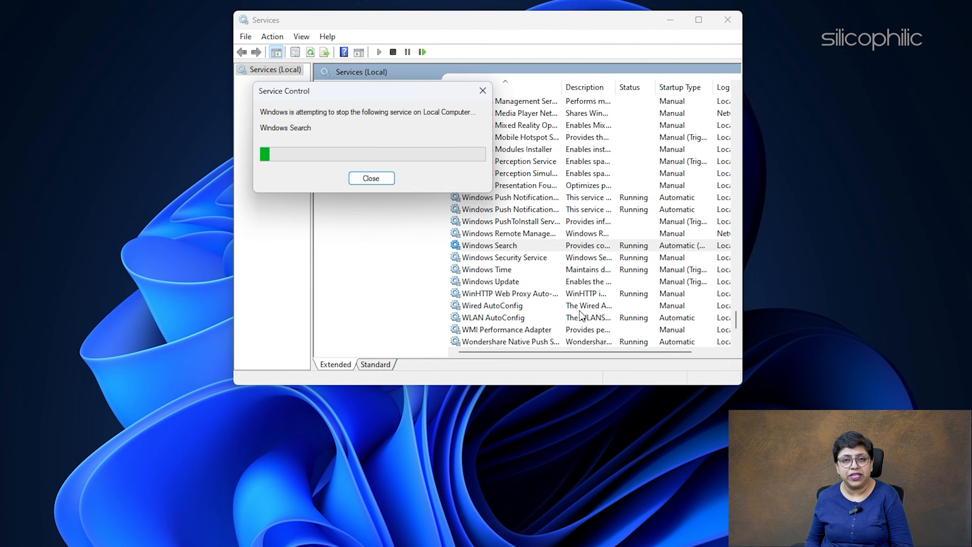
{"action": "left_click", "coordinate": [370, 178]}
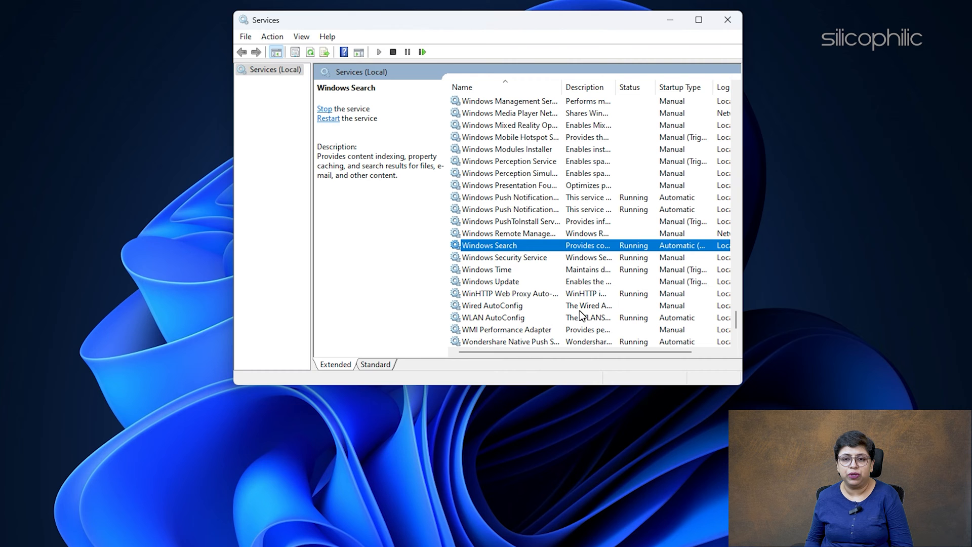
{"action": "left_click", "coordinate": [669, 19]}
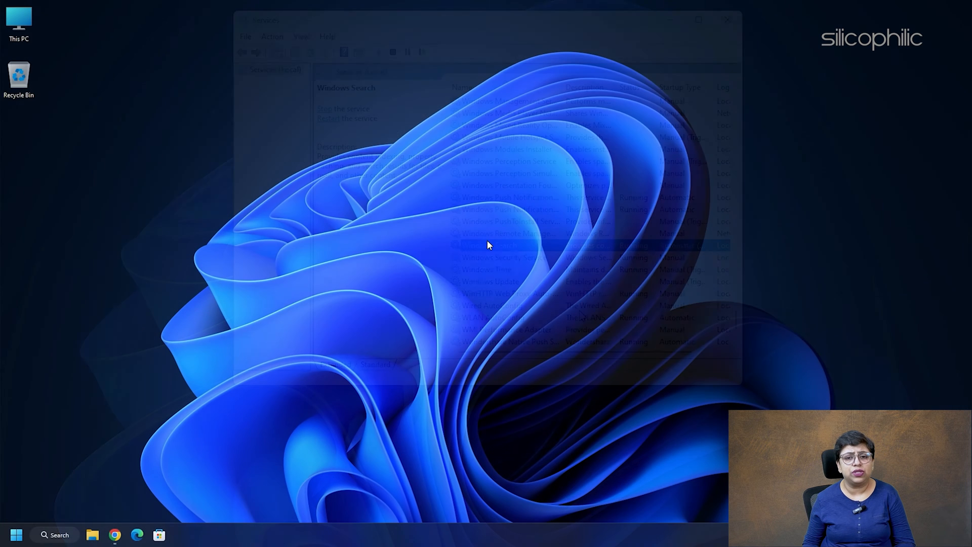
{"action": "left_click", "coordinate": [728, 20]}
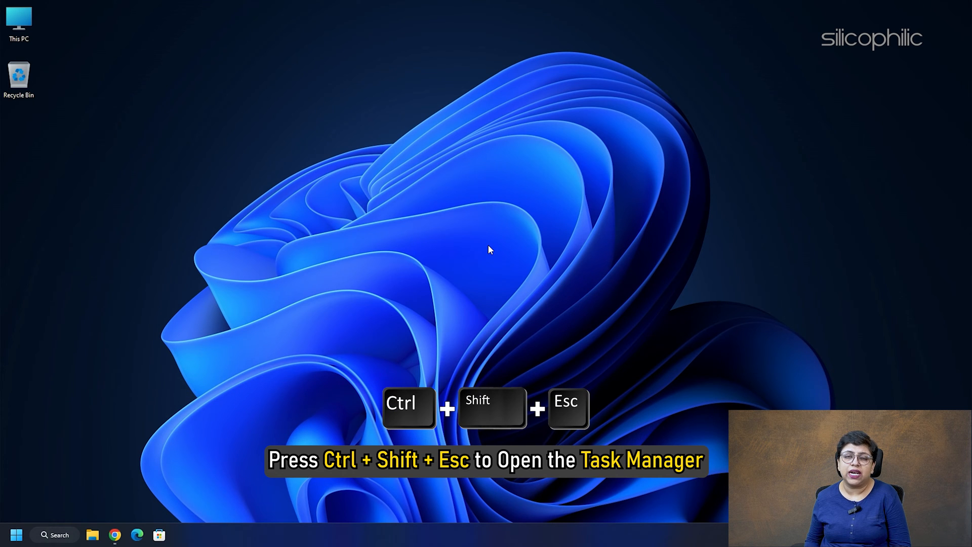
Step: Launch Task Manager and filter the Details list for 'Search'
{"action": "key", "text": "ctrl+shift+esc"}
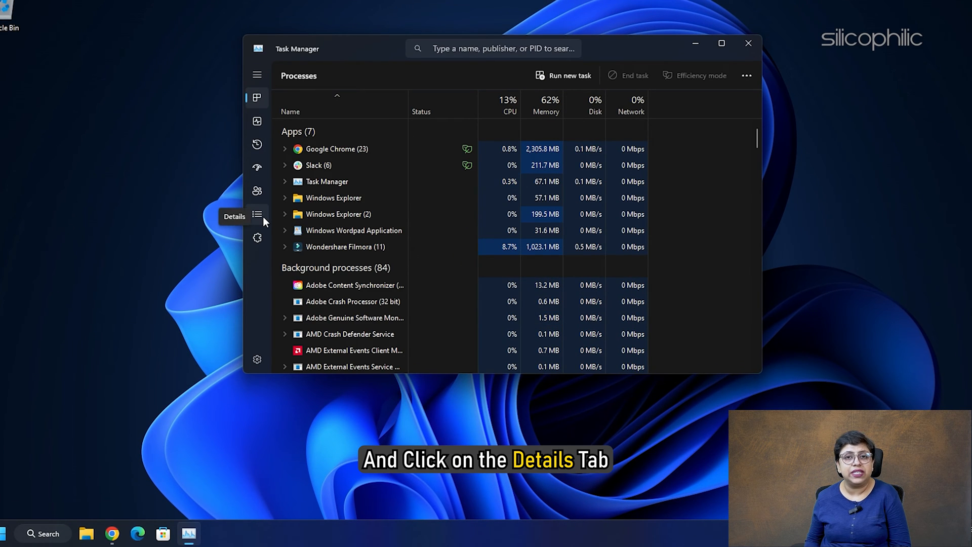
{"action": "left_click", "coordinate": [256, 213]}
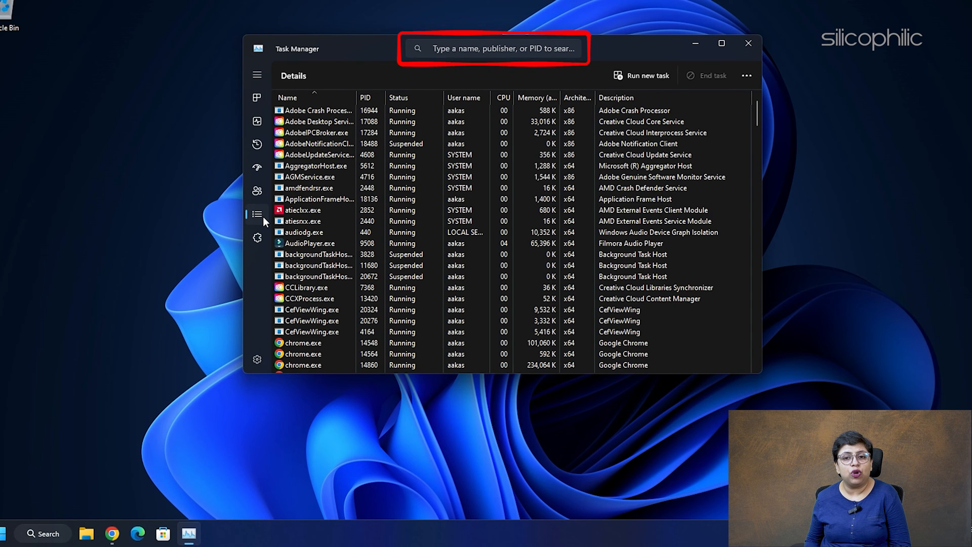
{"action": "type", "text": "SearchHost"}
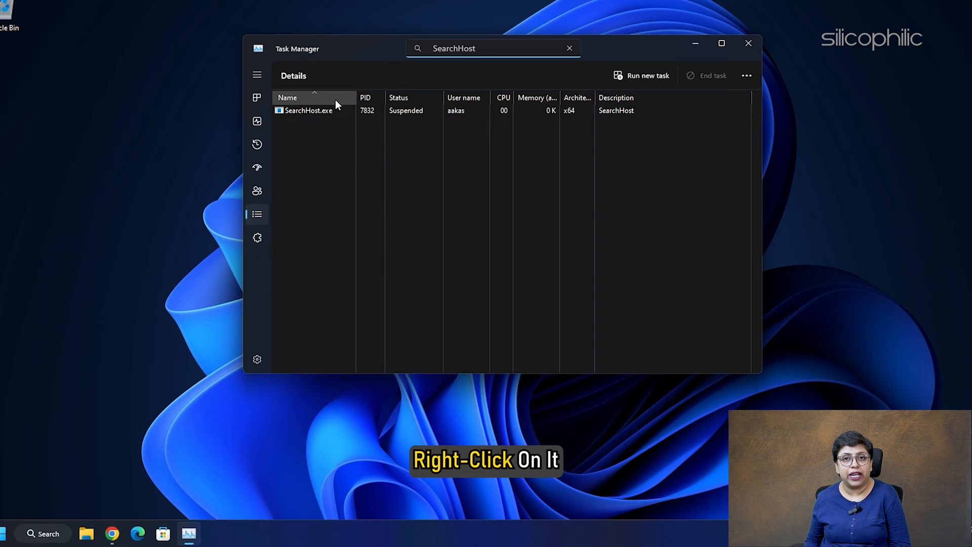
Step: End the SearchHost.exe process and confirm it
{"action": "right_click", "coordinate": [308, 110]}
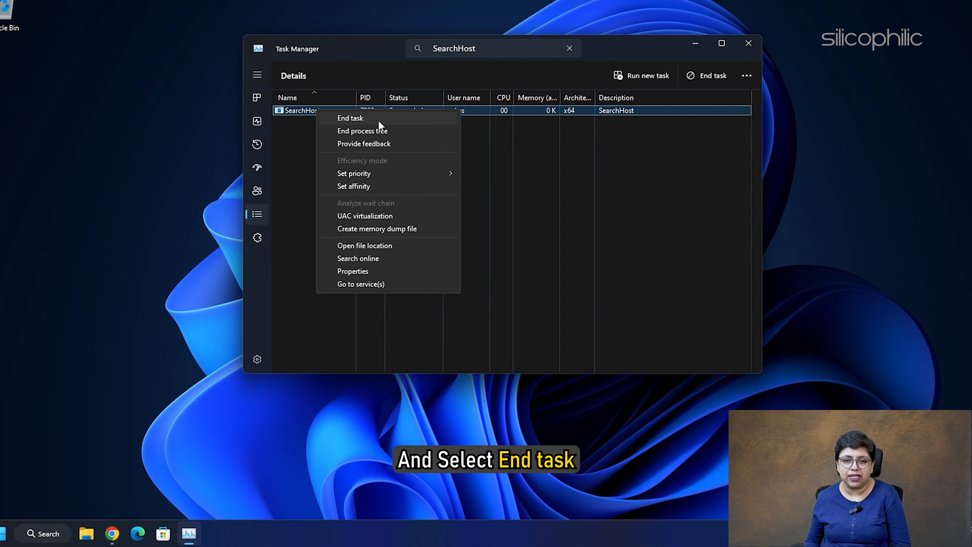
{"action": "left_click", "coordinate": [350, 117]}
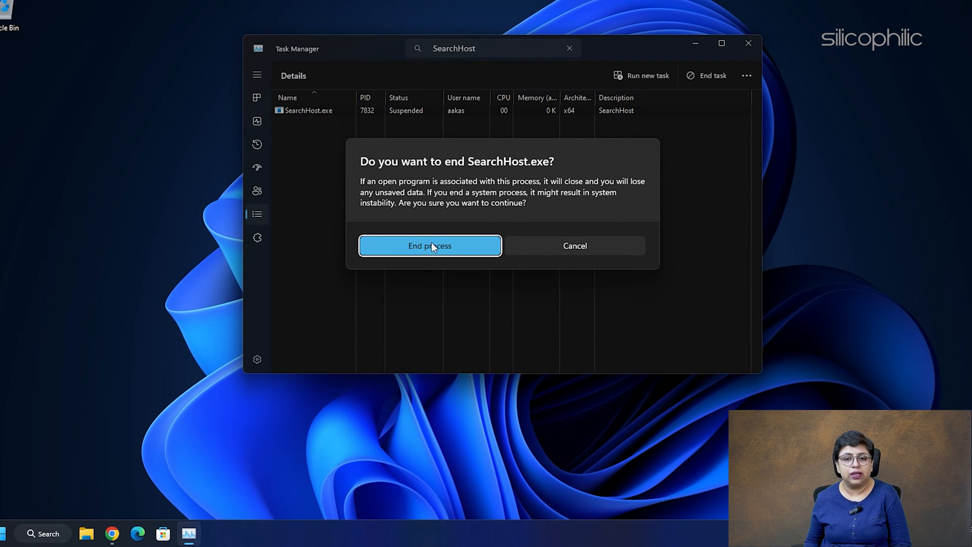
{"action": "left_click", "coordinate": [429, 245]}
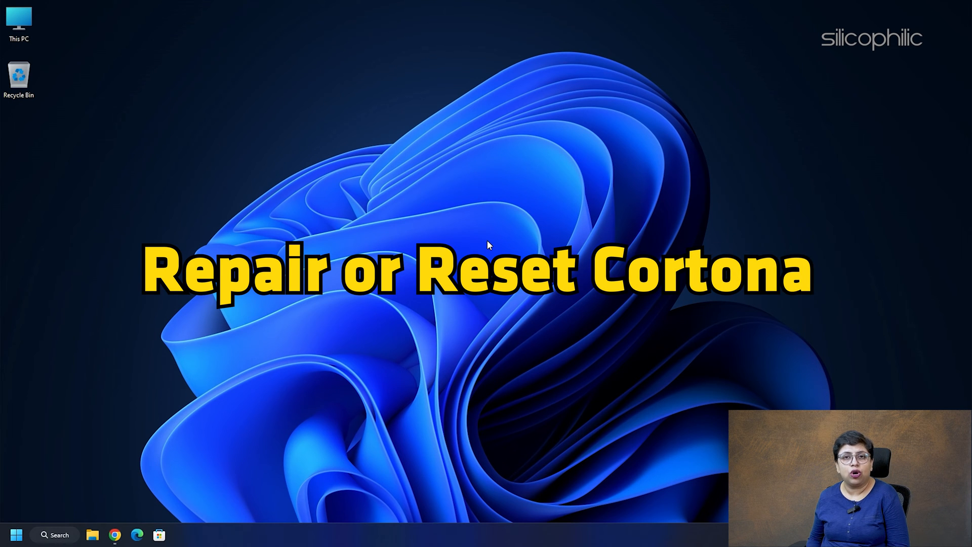
Step: In Settings > Apps > Installed apps, go to Cortana's Advanced options
{"action": "key", "text": "Win+i"}
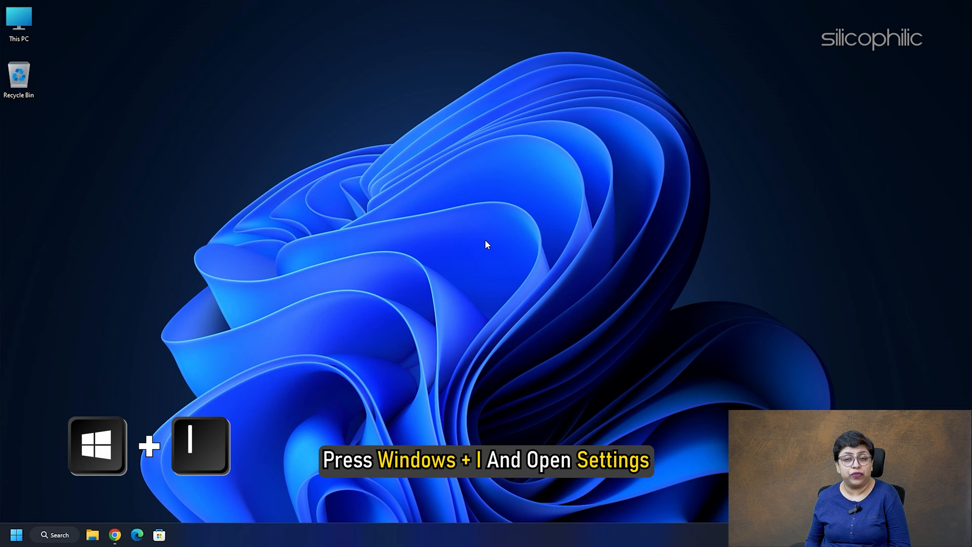
{"action": "key", "text": "Win+I"}
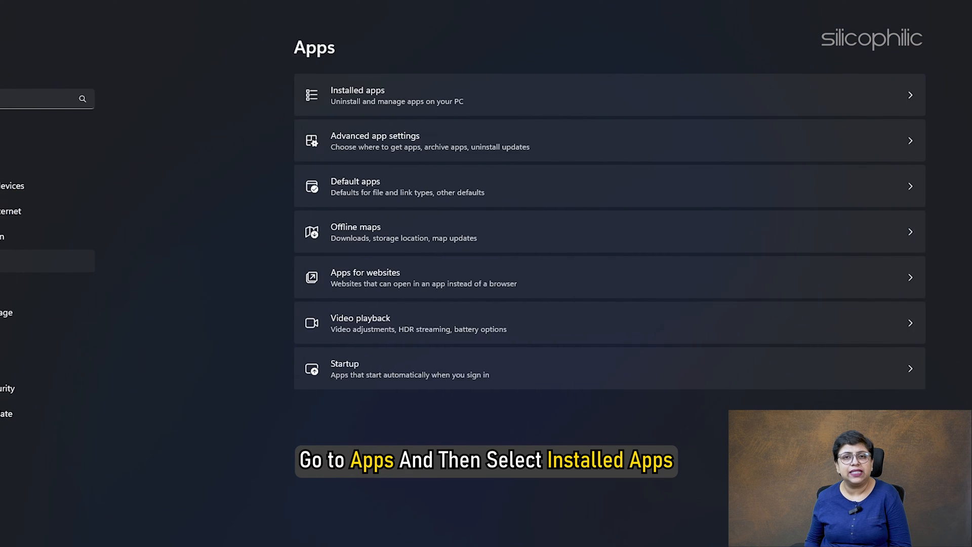
{"action": "left_click", "coordinate": [357, 95]}
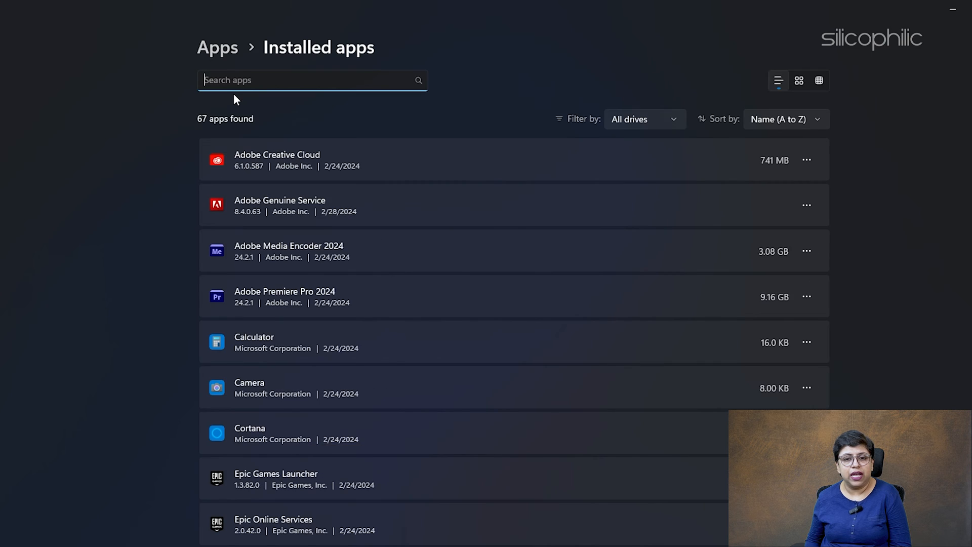
{"action": "scroll", "scroll_direction": "down", "scroll_amount": 3}
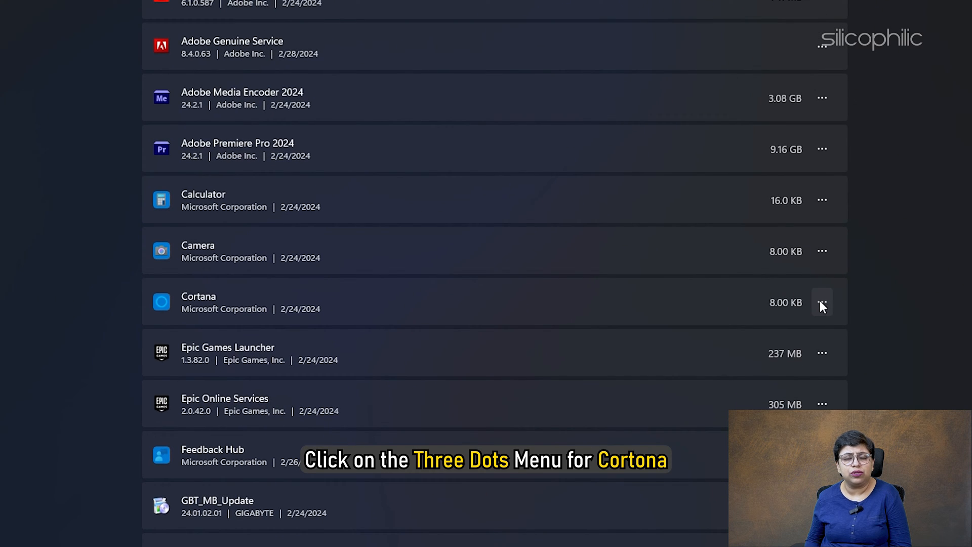
{"action": "left_click", "coordinate": [822, 303]}
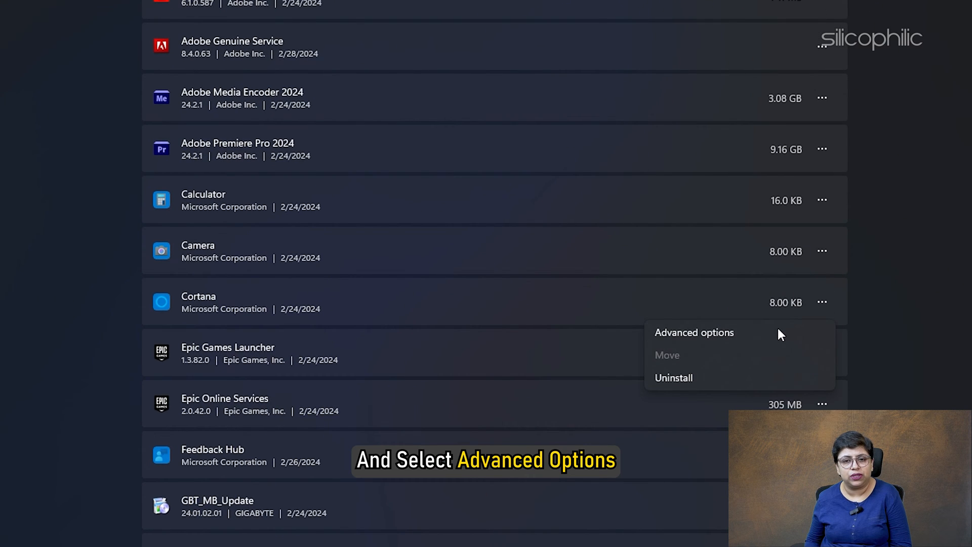
{"action": "left_click", "coordinate": [694, 332]}
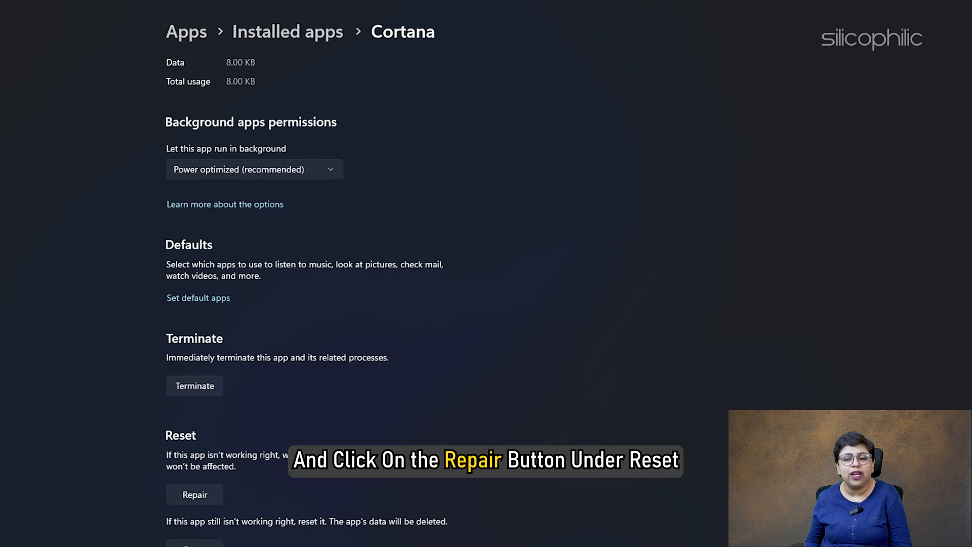
Step: Repair the Cortana app, then reset it
{"action": "scroll", "scroll_direction": "down", "scroll_amount": 3}
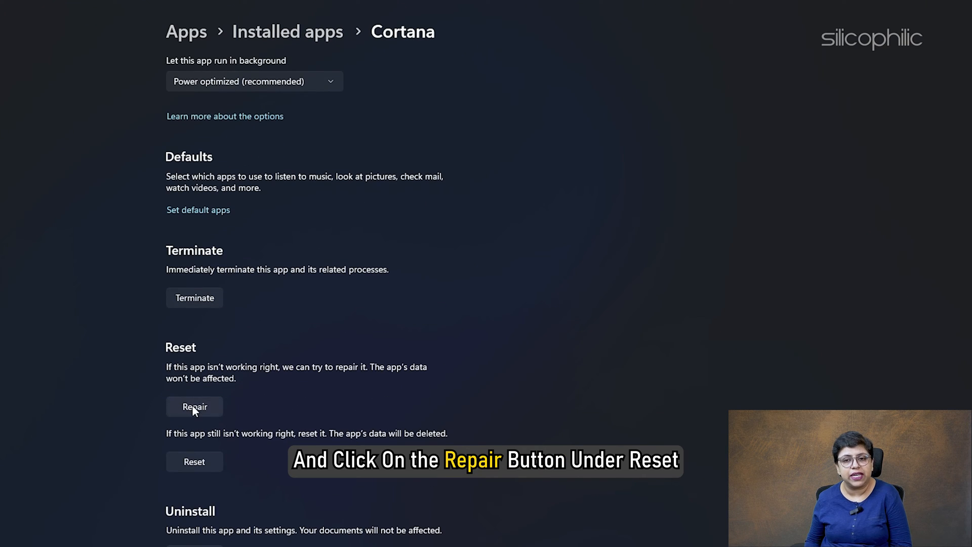
{"action": "left_click", "coordinate": [194, 406]}
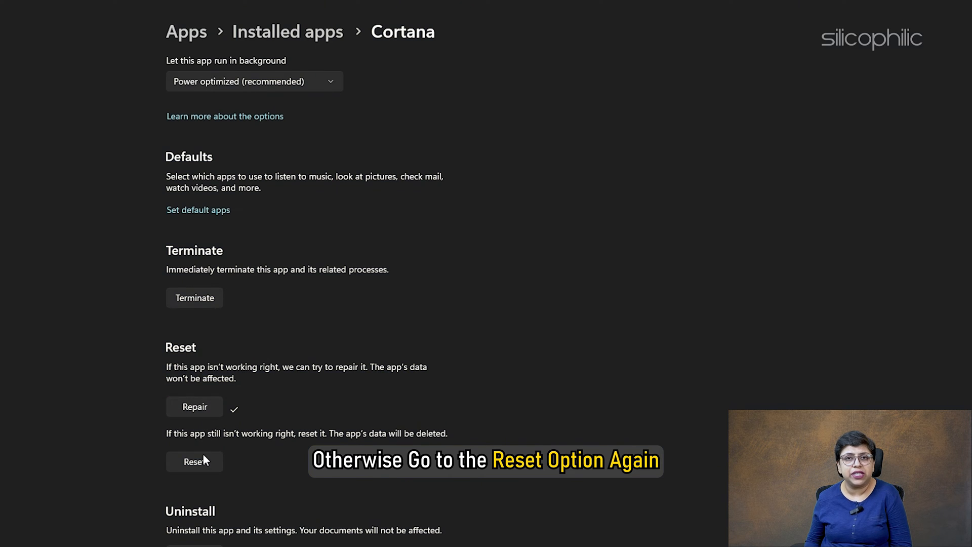
{"action": "left_click", "coordinate": [194, 462]}
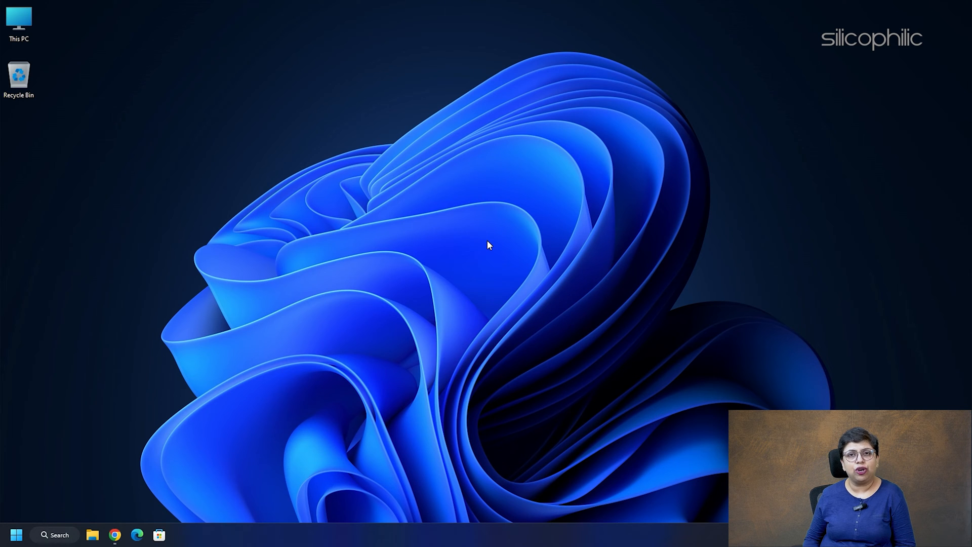
{"action": "mouse_move", "coordinate": [495, 258]}
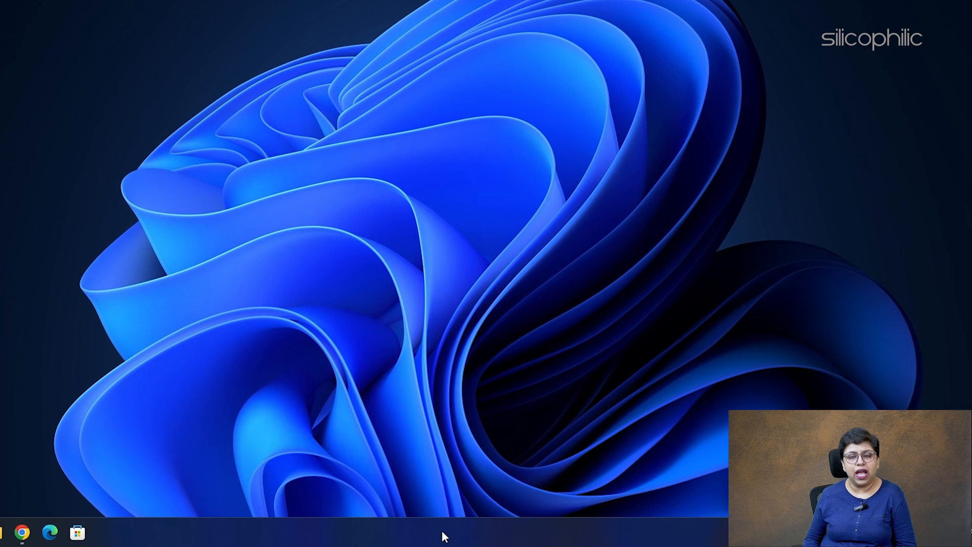
Step: From Taskbar settings, expand the Search display choices to pick icon and label
{"action": "right_click", "coordinate": [444, 535]}
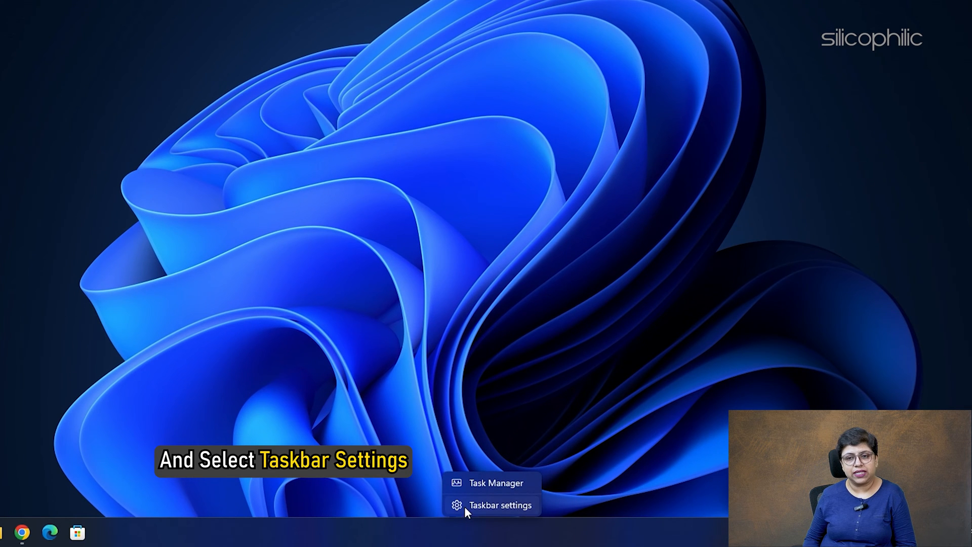
{"action": "left_click", "coordinate": [500, 504]}
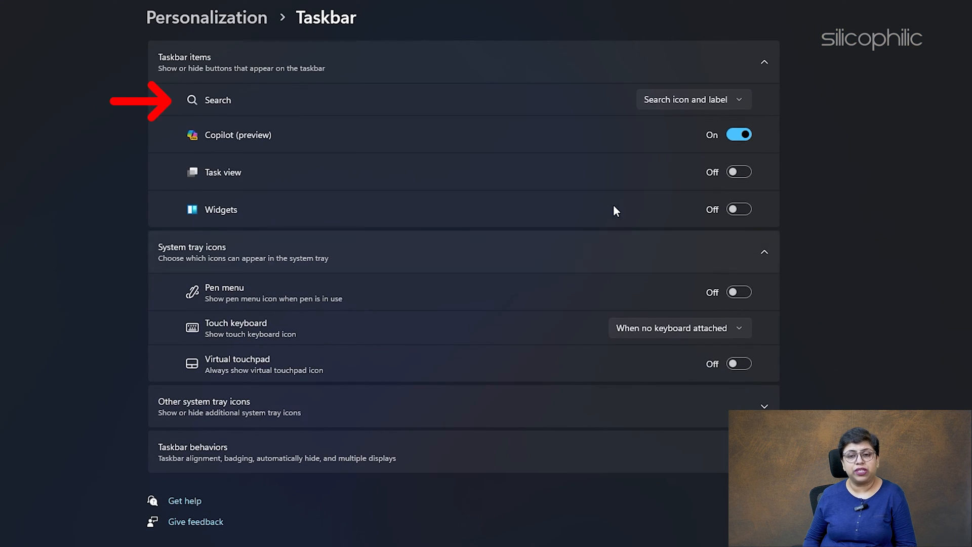
{"action": "left_click", "coordinate": [693, 99]}
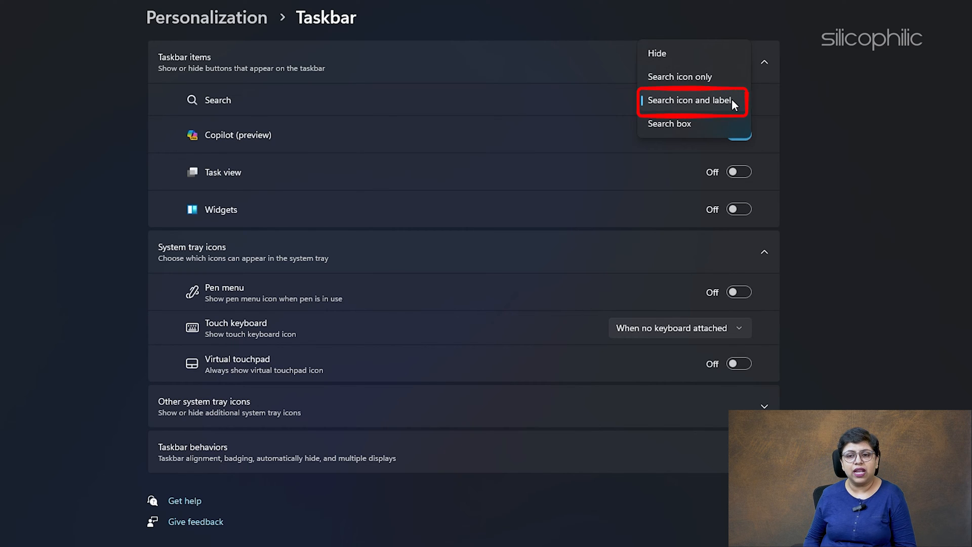
{"action": "mouse_move", "coordinate": [681, 76]}
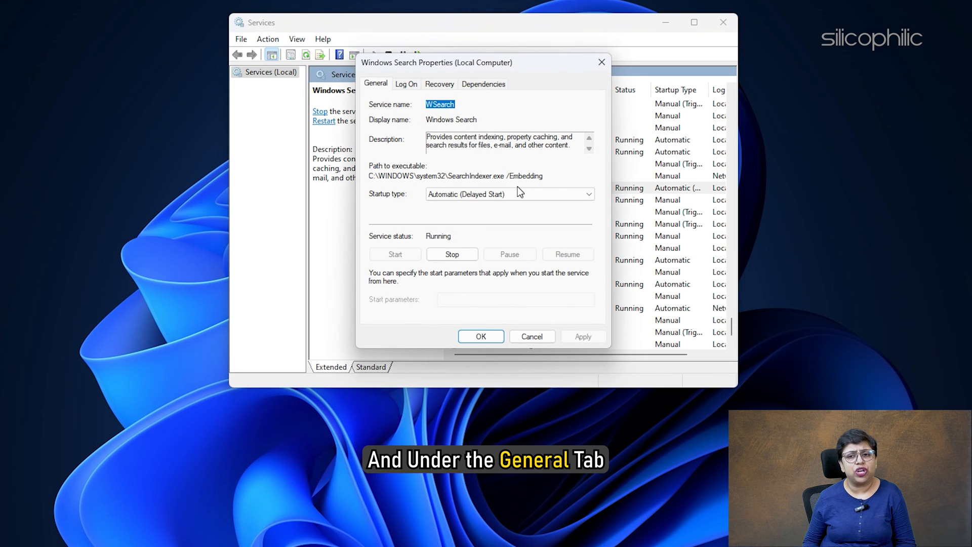
Step: Set Windows Search startup type to Automatic (Delayed Start) and apply it
{"action": "left_click", "coordinate": [508, 194]}
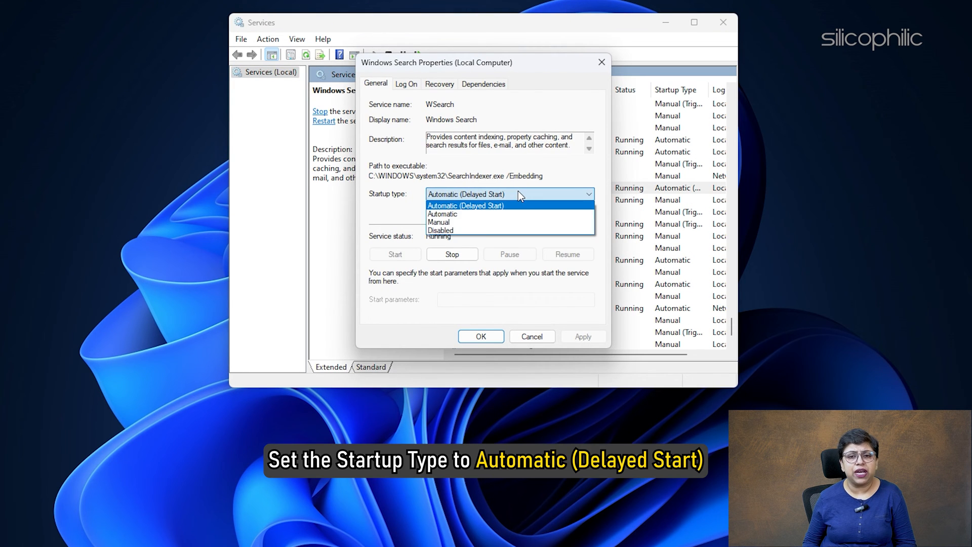
{"action": "left_click", "coordinate": [466, 205]}
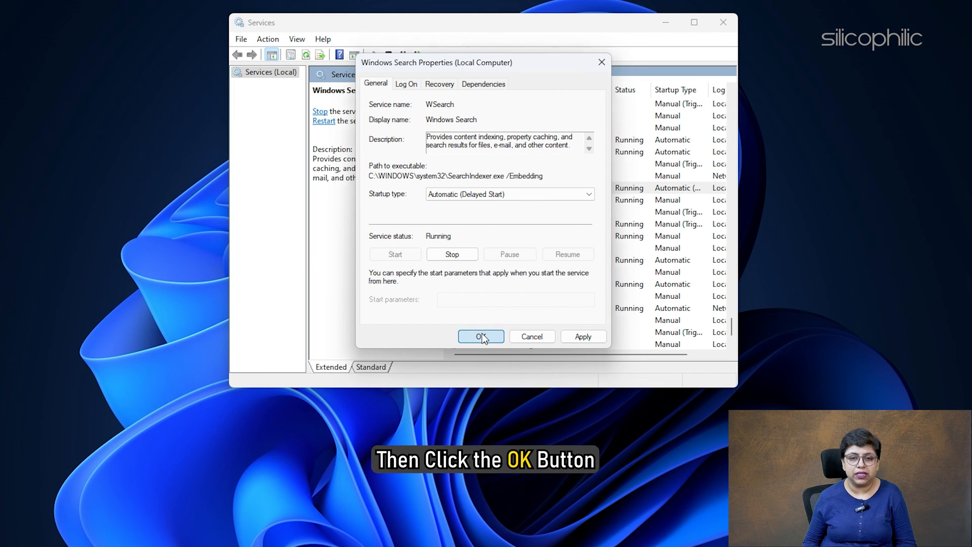
{"action": "left_click", "coordinate": [480, 336]}
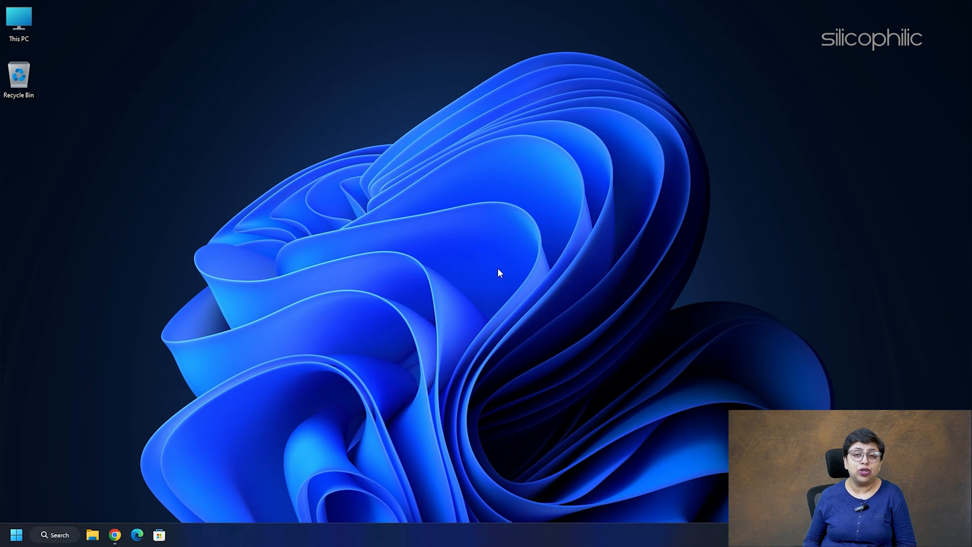
Step: Go to Windows Update in Settings and check for new updates
{"action": "key", "text": "Win+i"}
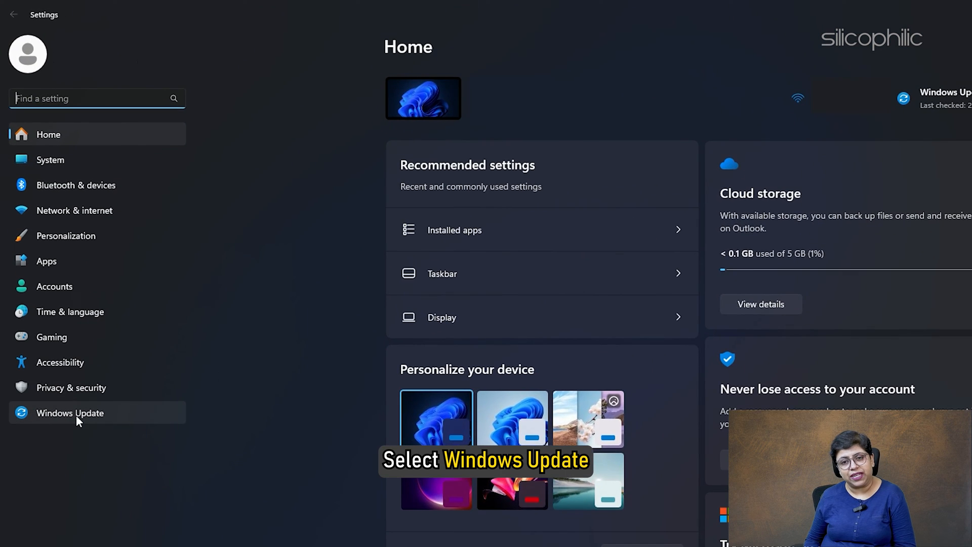
{"action": "left_click", "coordinate": [69, 412]}
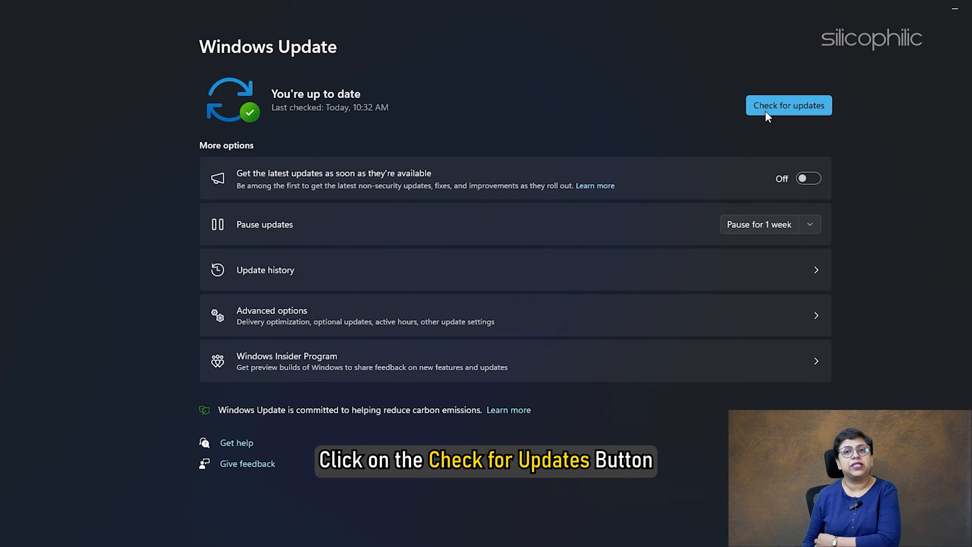
{"action": "left_click", "coordinate": [788, 104]}
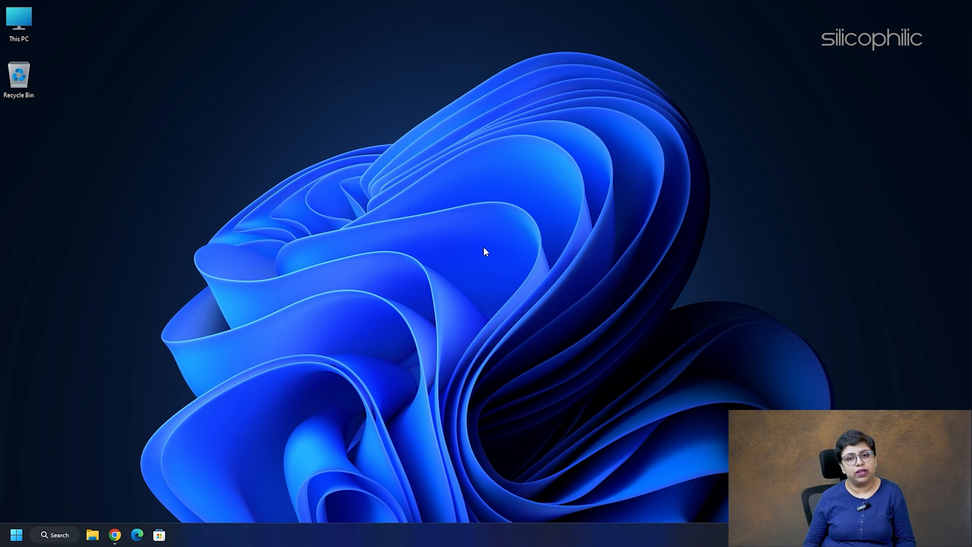
Step: Launch the Indexer troubleshooter from Settings > Privacy & security > Searching Windows
{"action": "key", "text": "win+i"}
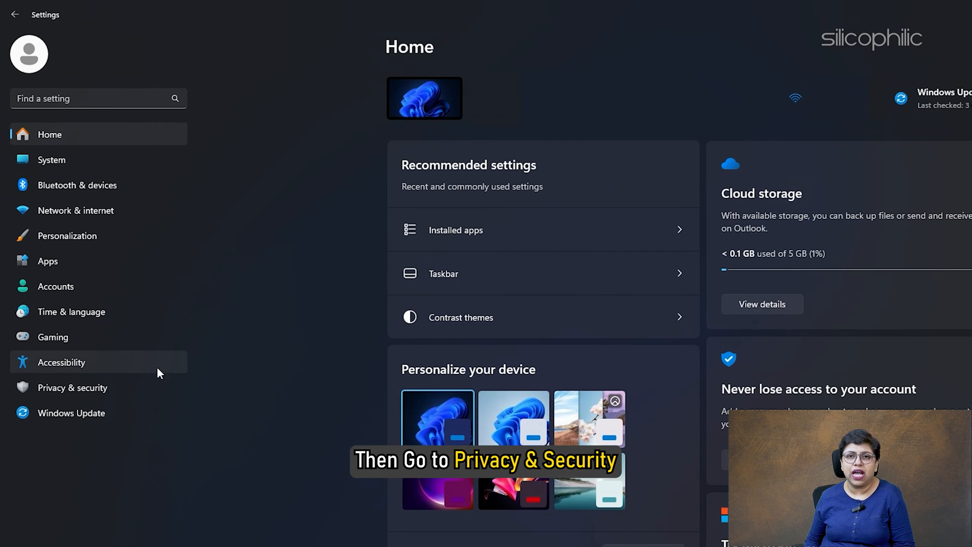
{"action": "left_click", "coordinate": [72, 388]}
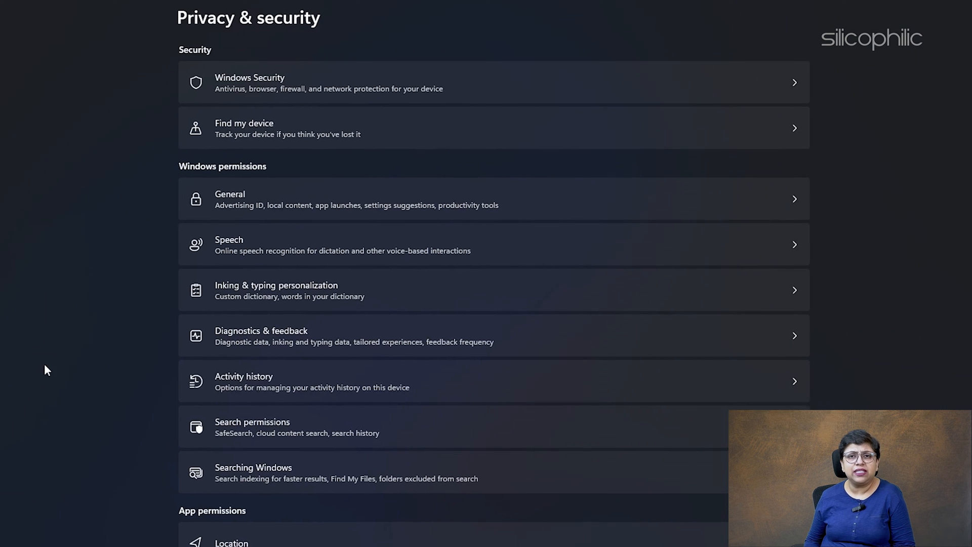
{"action": "left_click", "coordinate": [253, 473]}
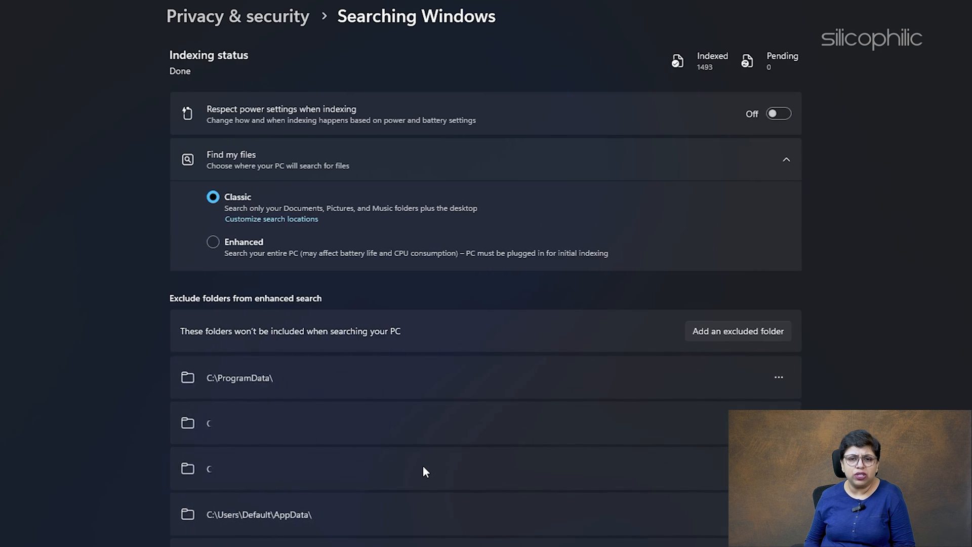
{"action": "scroll", "scroll_direction": "down", "scroll_amount": 3}
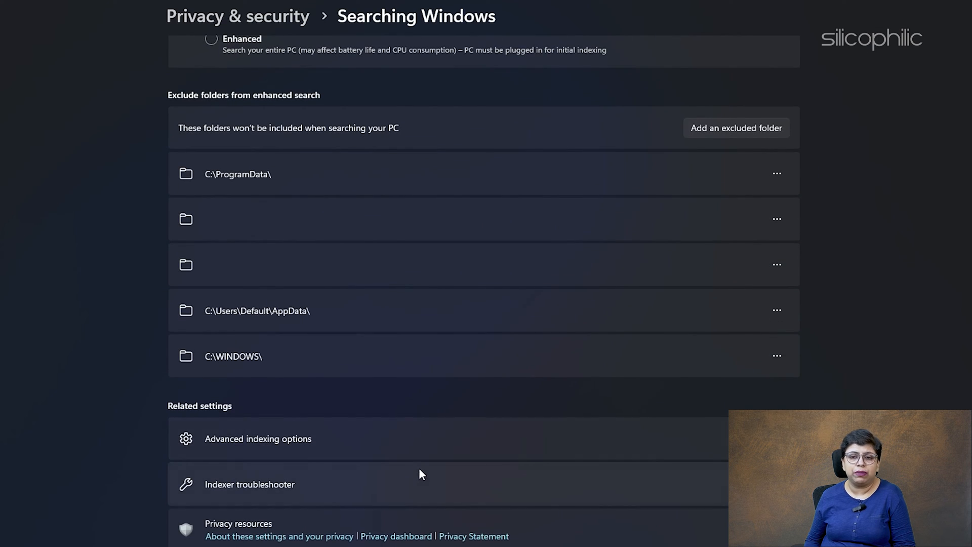
{"action": "left_click", "coordinate": [249, 484]}
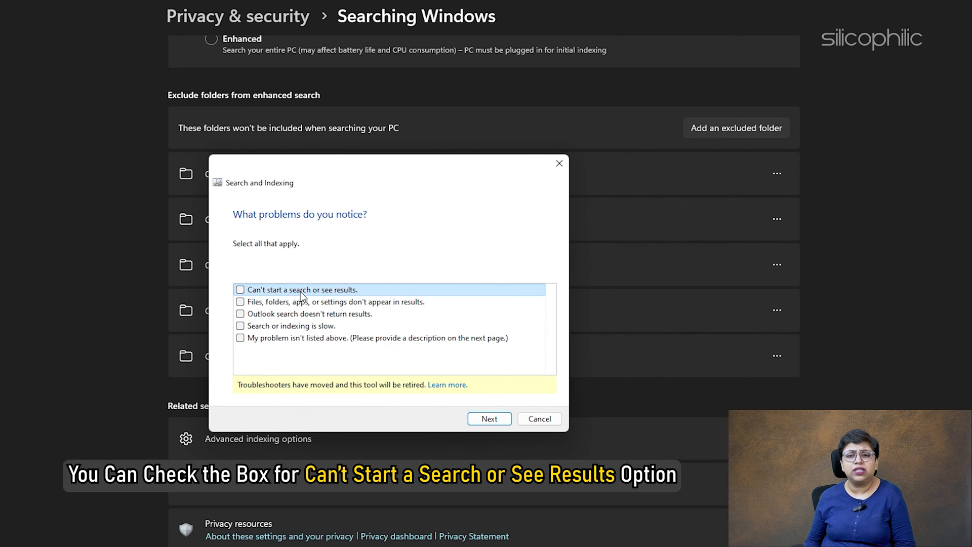
Step: Mark 'searches can't start or show results', continue, and rerun as administrator
{"action": "left_click", "coordinate": [240, 290]}
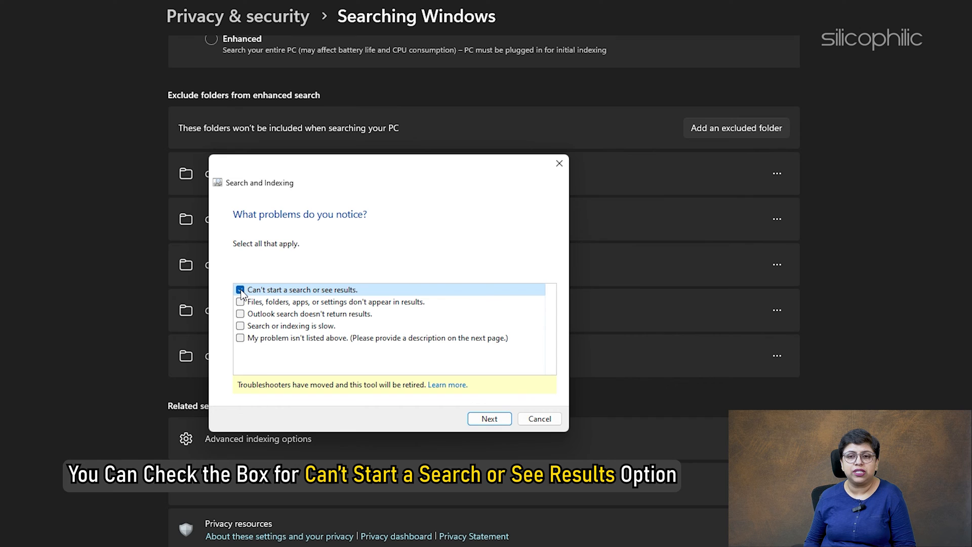
{"action": "left_click", "coordinate": [241, 289]}
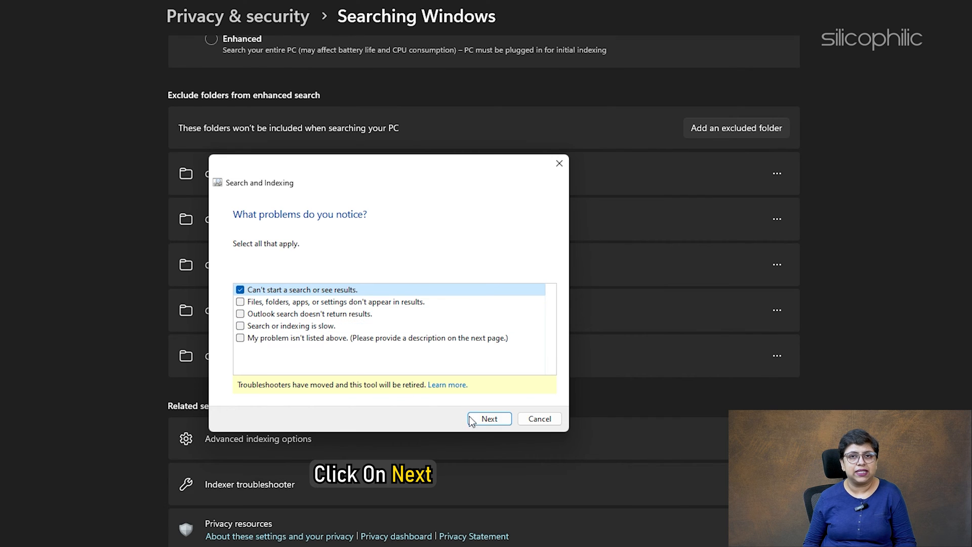
{"action": "left_click", "coordinate": [488, 418]}
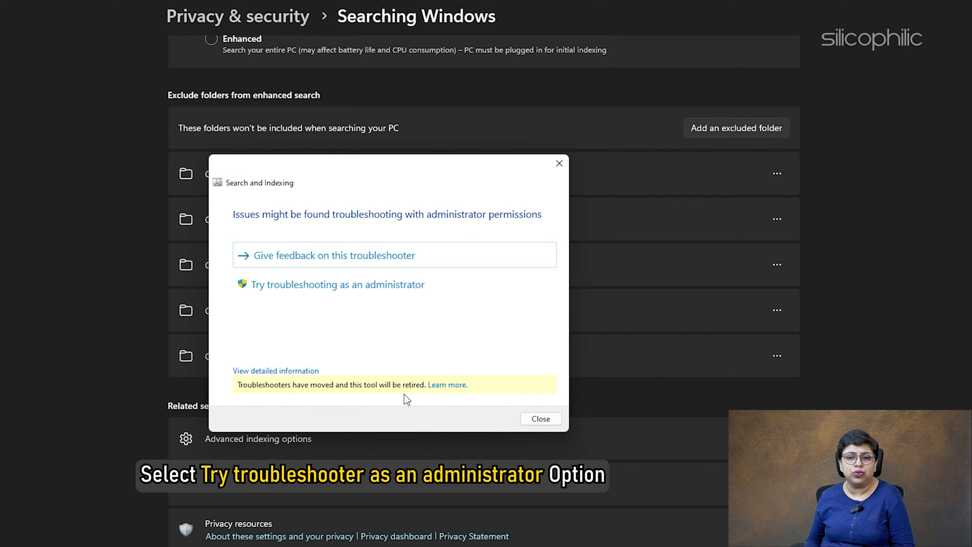
{"action": "left_click", "coordinate": [337, 284]}
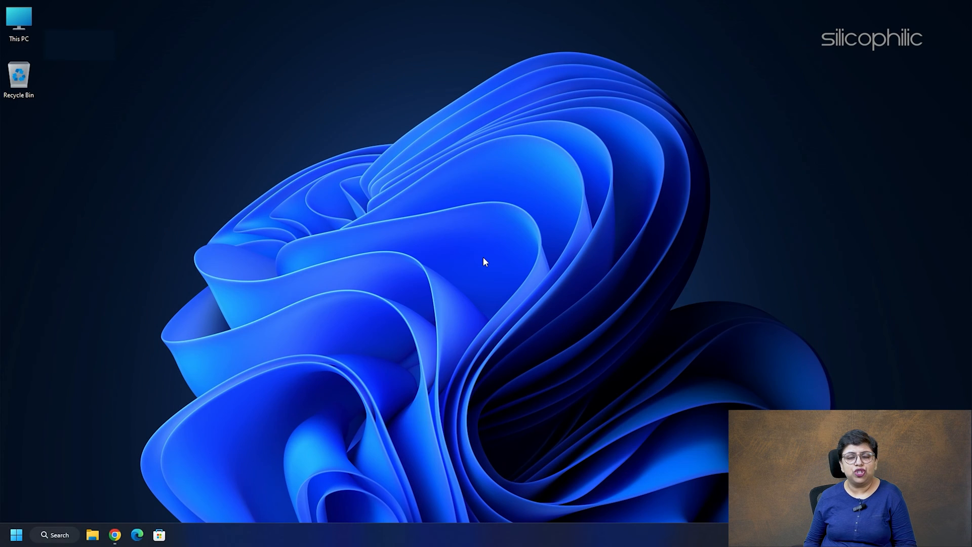
{"action": "mouse_move", "coordinate": [486, 261]}
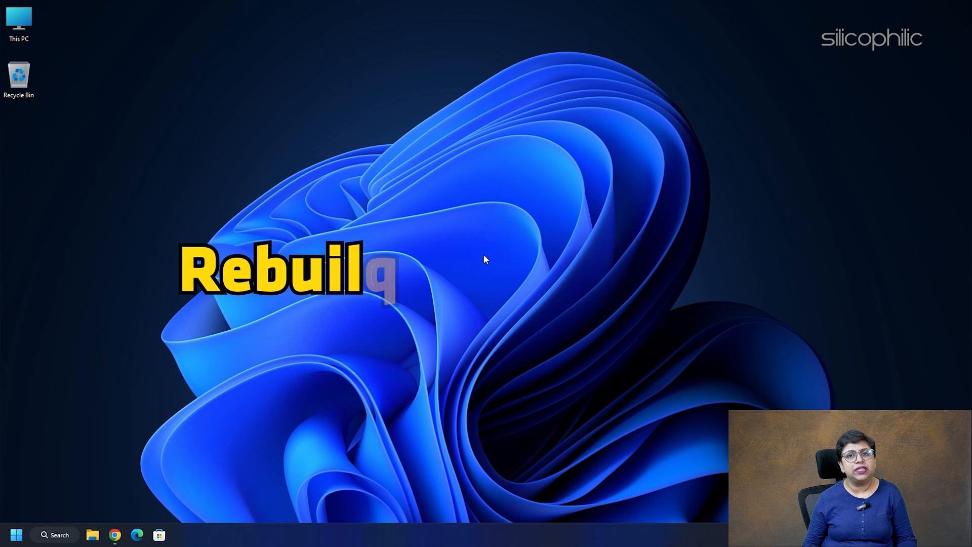
Step: Launch Control Panel via Run 'control' and view all items as large icons
{"action": "key", "text": "Win+r"}
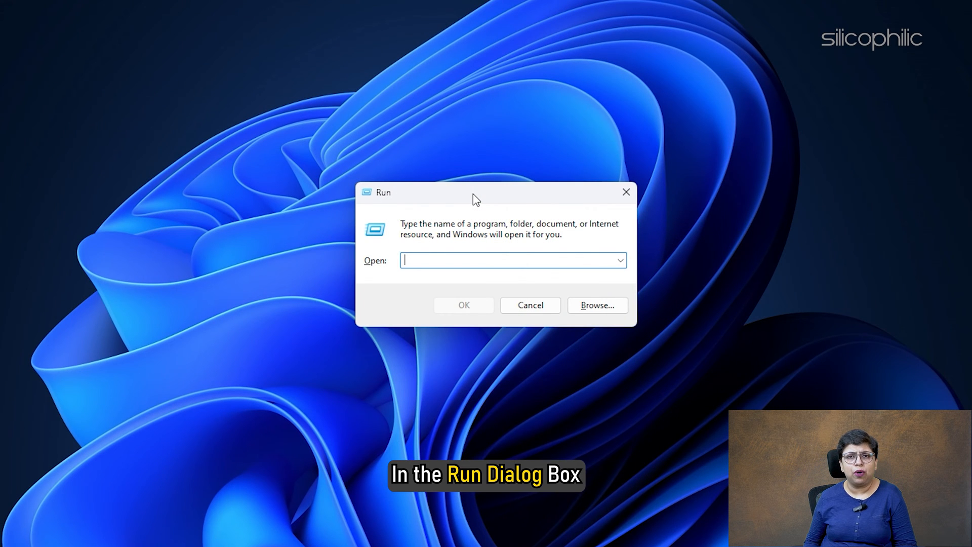
{"action": "type", "text": "contr"}
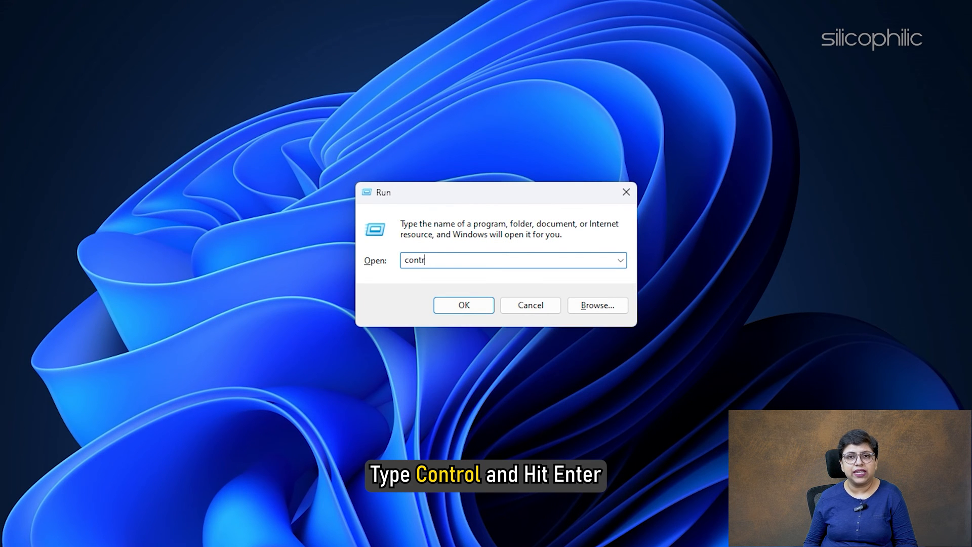
{"action": "key", "text": "enter"}
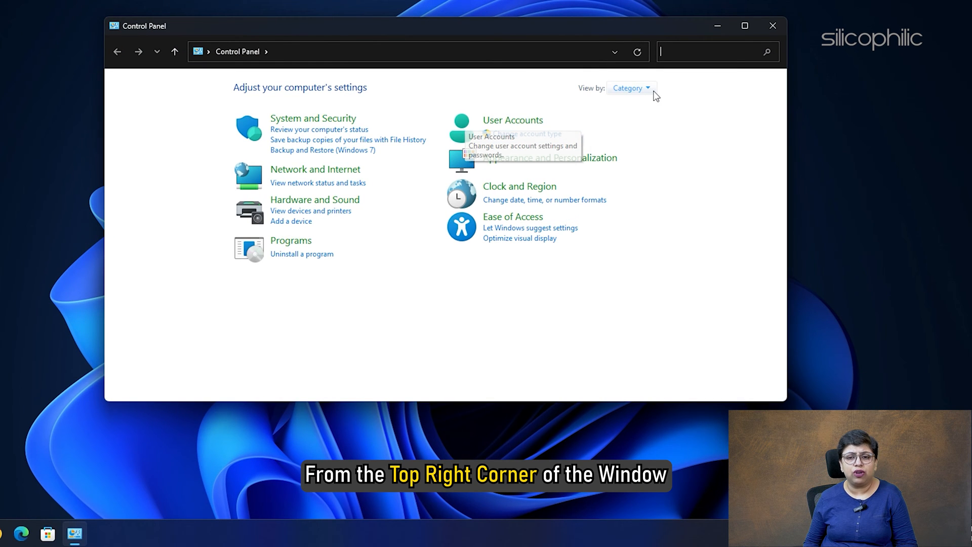
{"action": "left_click", "coordinate": [627, 87]}
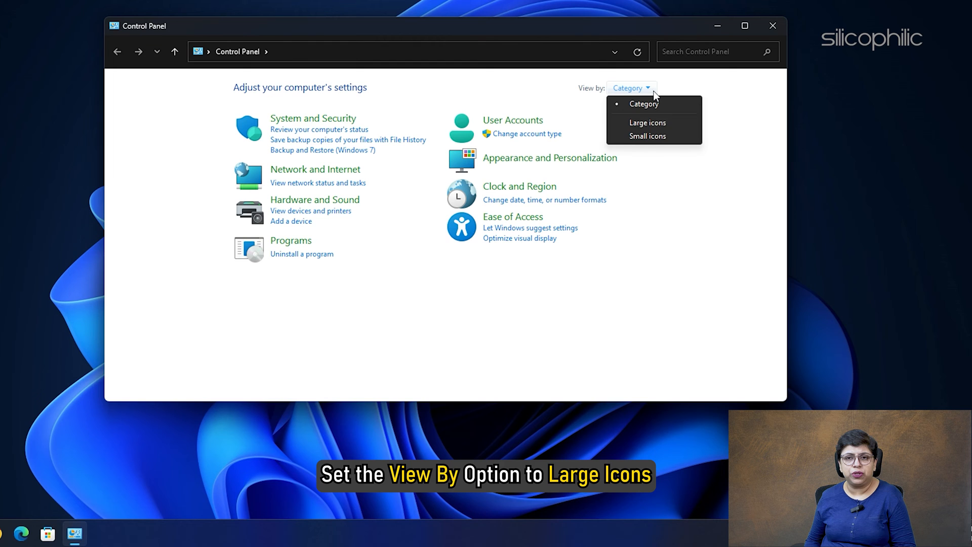
{"action": "mouse_move", "coordinate": [646, 123]}
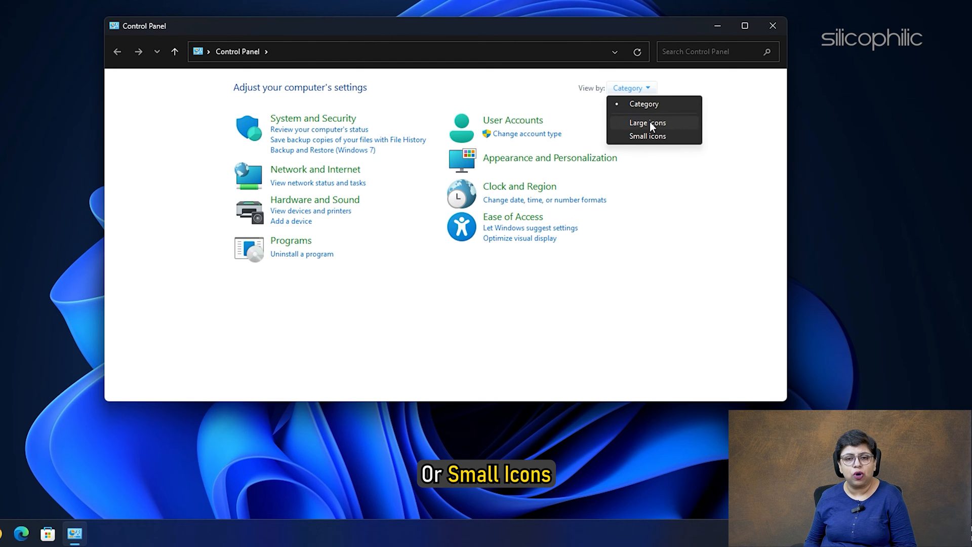
{"action": "left_click", "coordinate": [647, 123]}
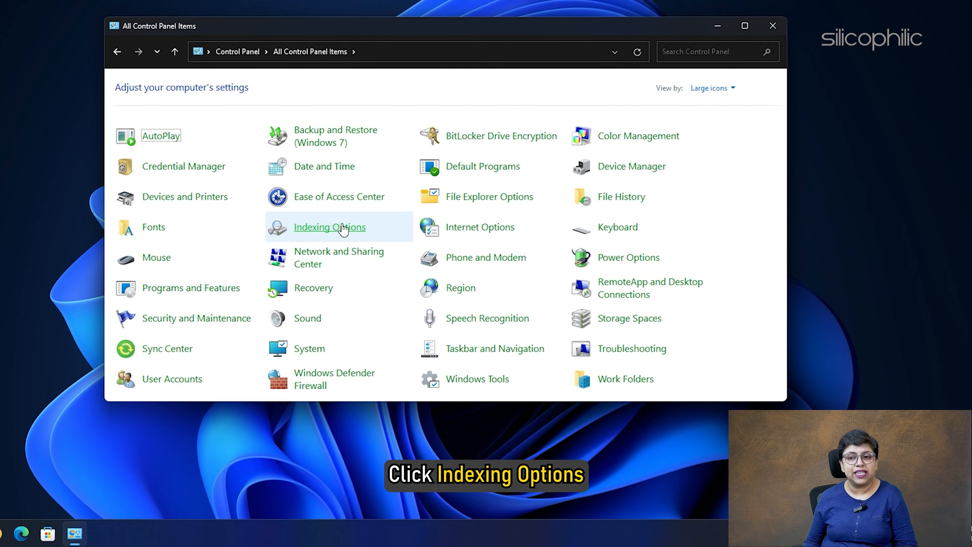
Step: From Indexing Options > Advanced, rebuild the search index, confirm, and close the window
{"action": "left_click", "coordinate": [329, 226]}
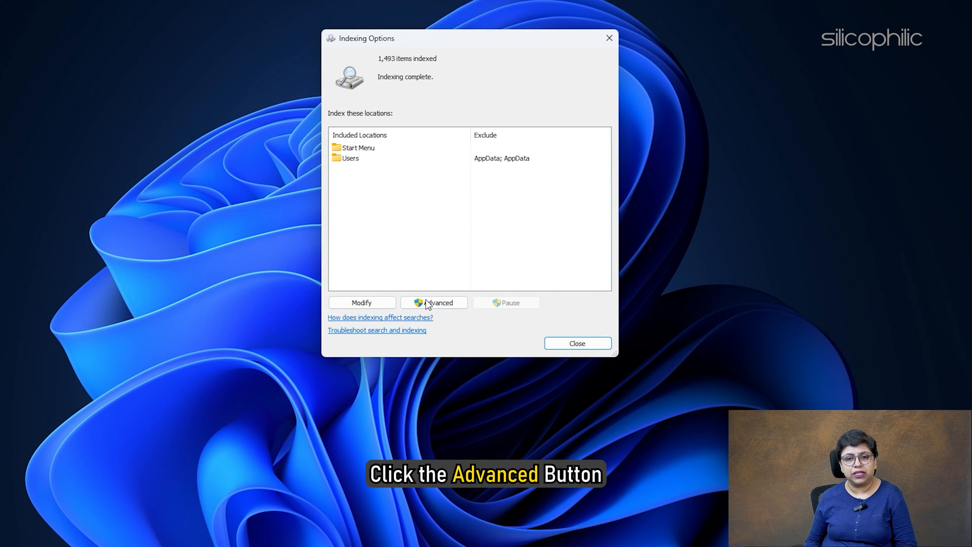
{"action": "left_click", "coordinate": [438, 302]}
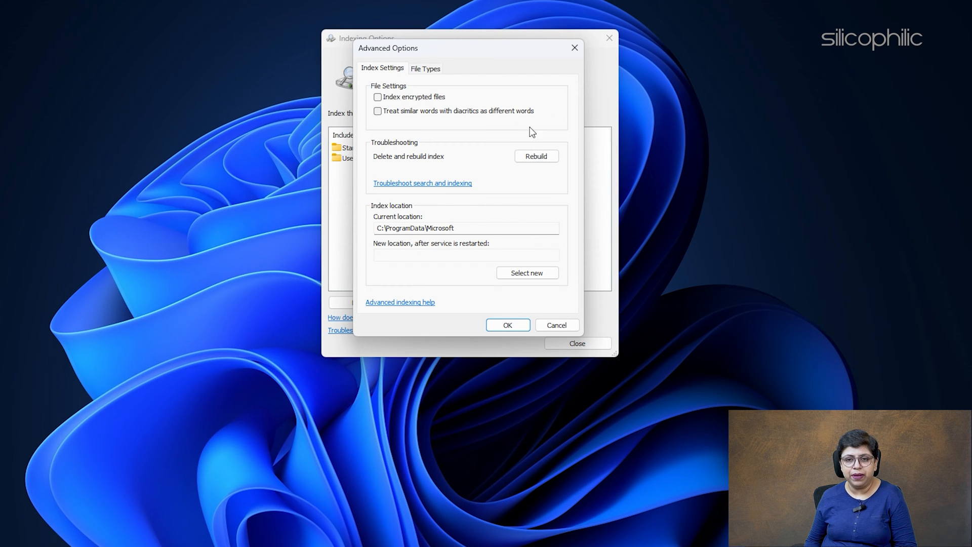
{"action": "left_click", "coordinate": [536, 156]}
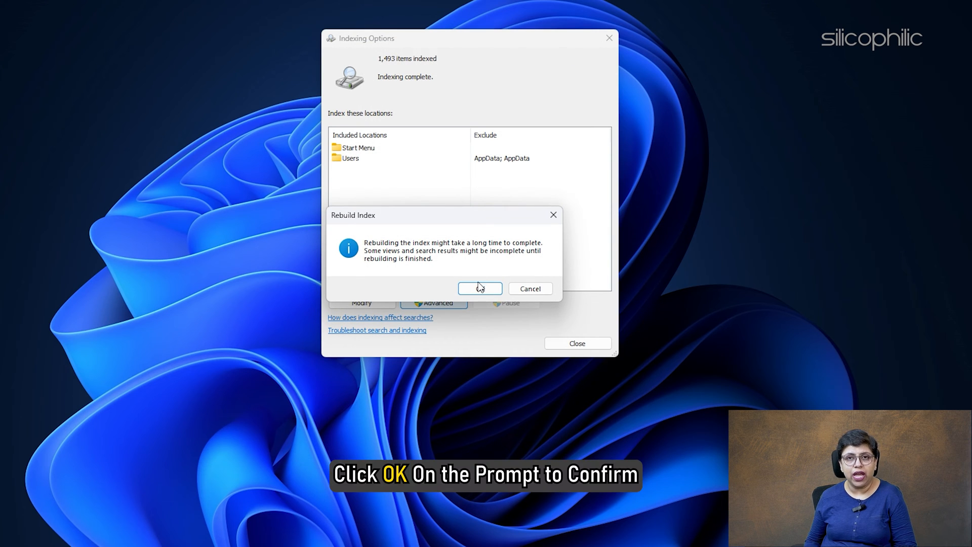
{"action": "left_click", "coordinate": [479, 289]}
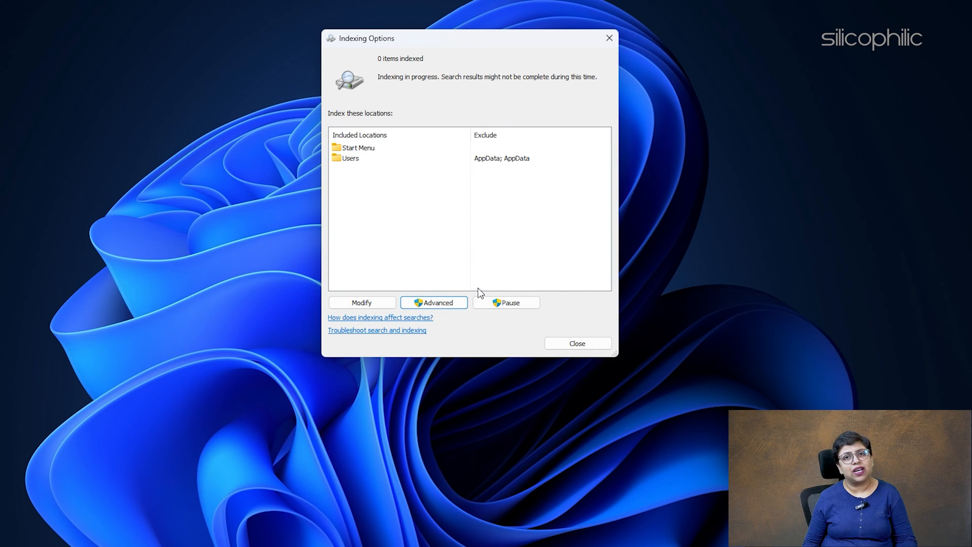
{"action": "left_click", "coordinate": [506, 302]}
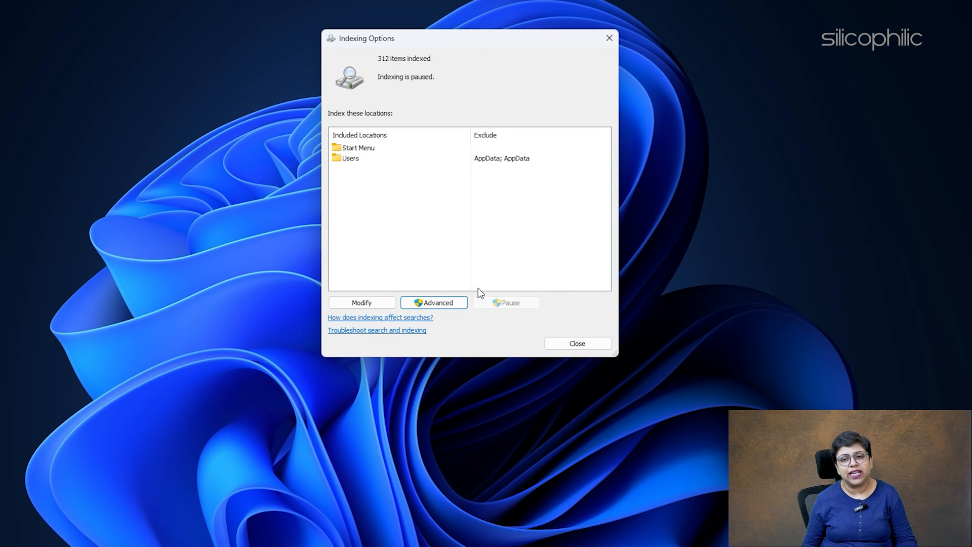
{"action": "mouse_move", "coordinate": [492, 313]}
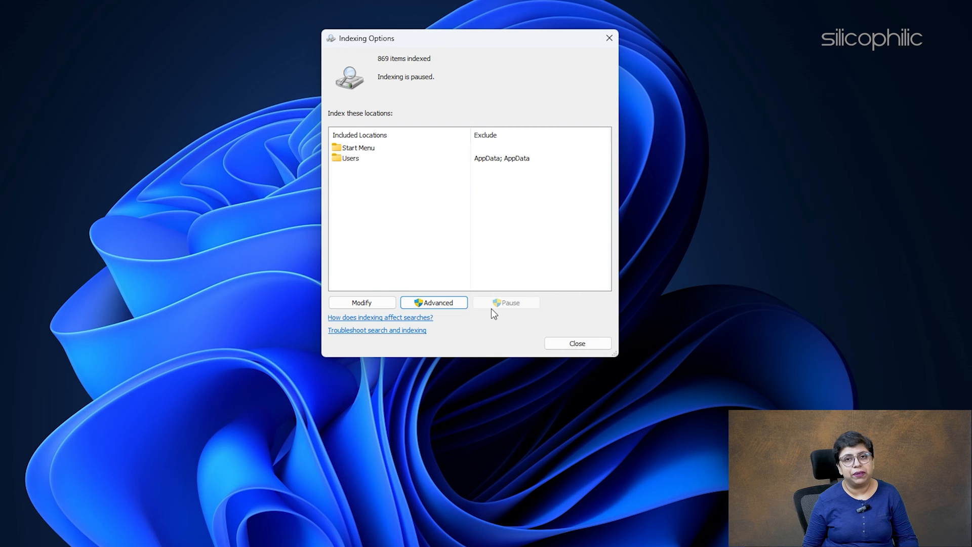
{"action": "mouse_move", "coordinate": [576, 344]}
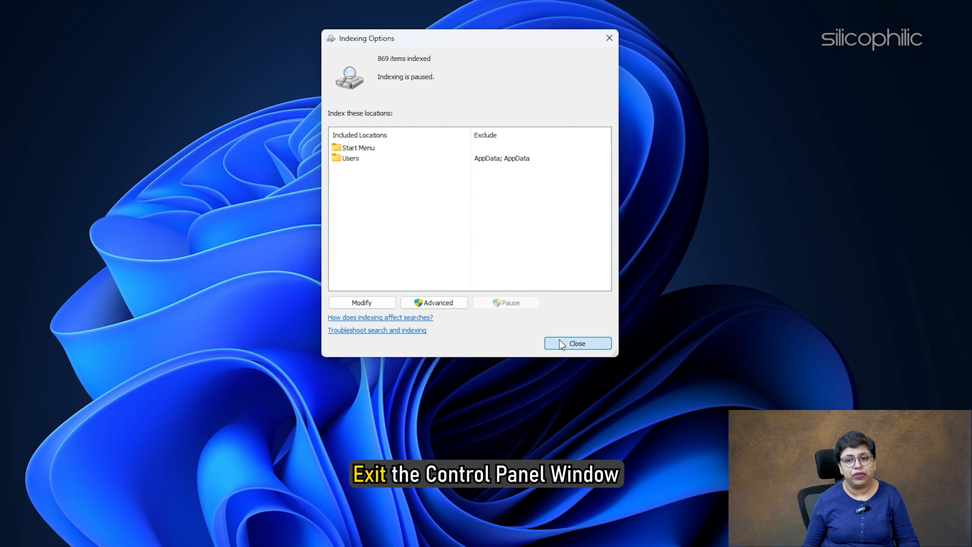
{"action": "left_click", "coordinate": [576, 343]}
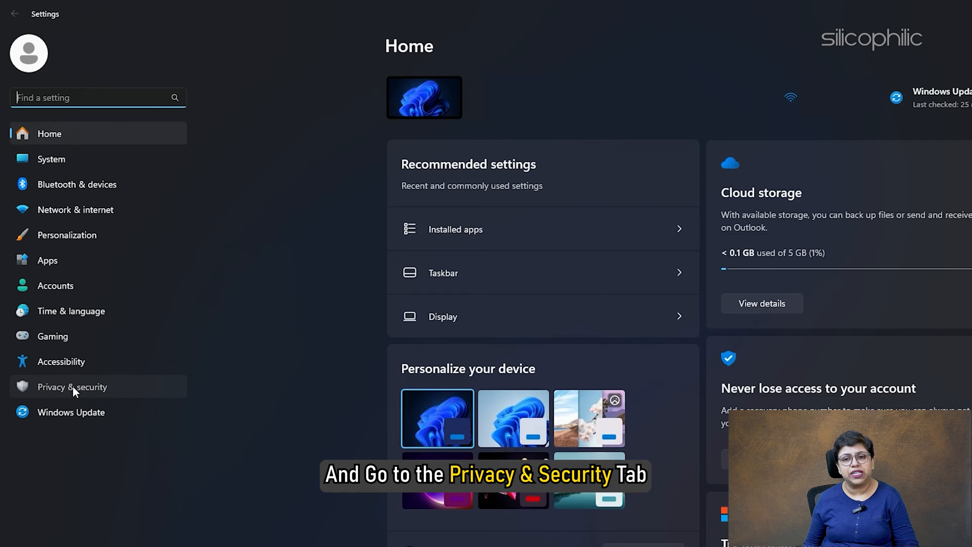
Step: Go to Privacy & security and scroll toward Search permissions' device history section
{"action": "left_click", "coordinate": [71, 387]}
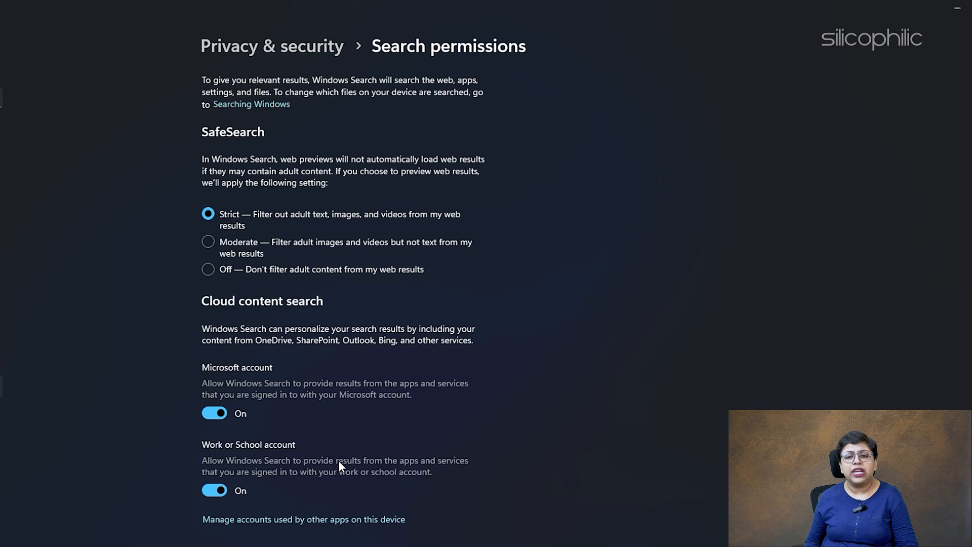
{"action": "scroll", "scroll_direction": "down", "scroll_amount": 3}
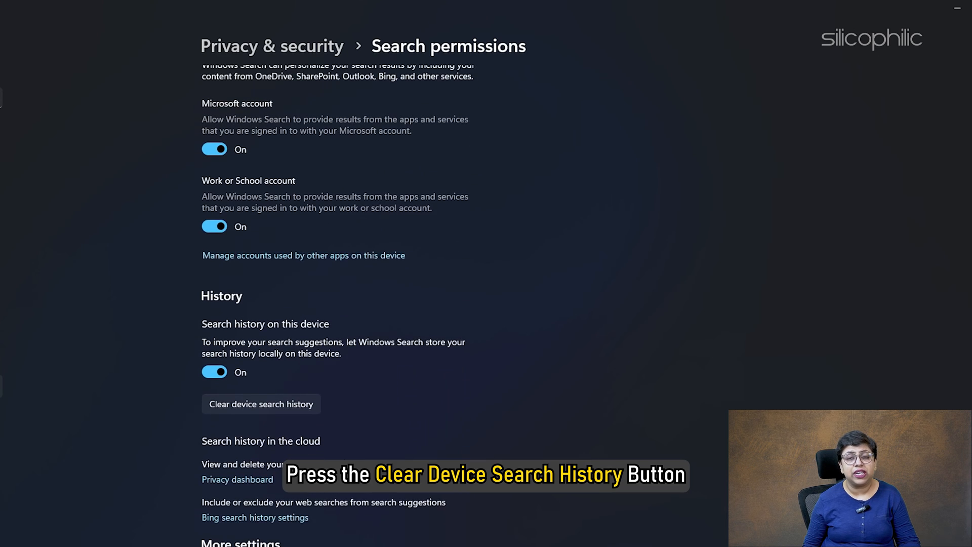
{"action": "scroll", "scroll_direction": "down", "scroll_amount": 3}
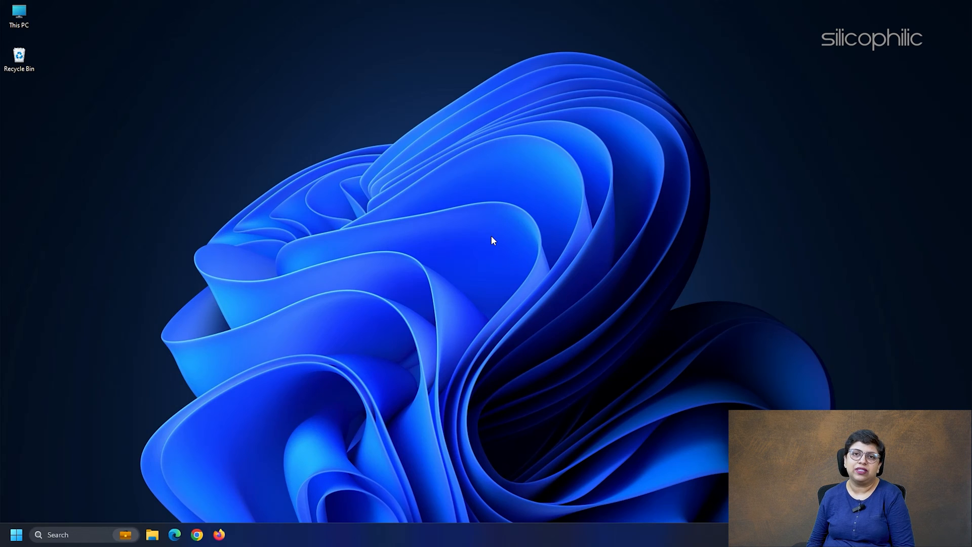
Step: Launch Command Prompt as administrator from the Run box and approve the UAC prompt
{"action": "key", "text": "Win+r"}
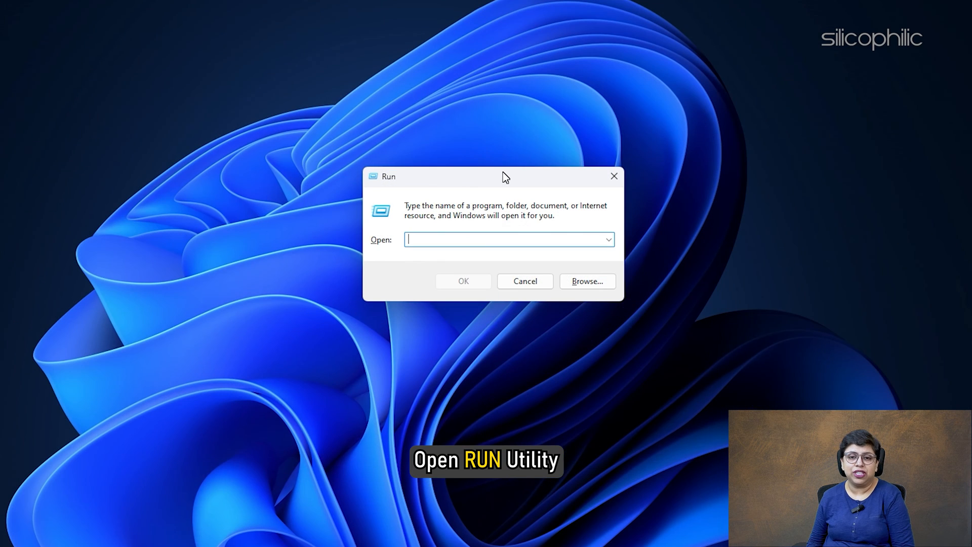
{"action": "type", "text": "cmd"}
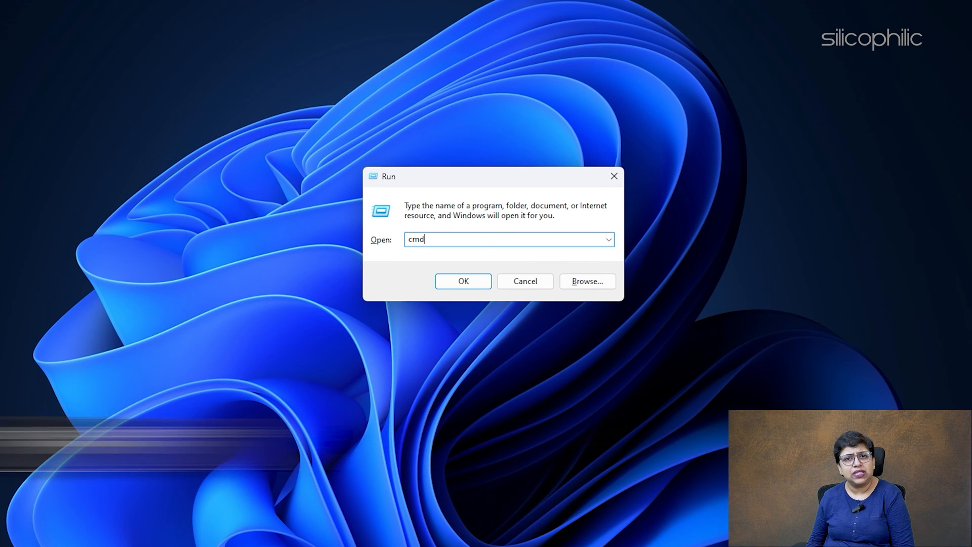
{"action": "key", "text": "Ctrl+Shift+Enter"}
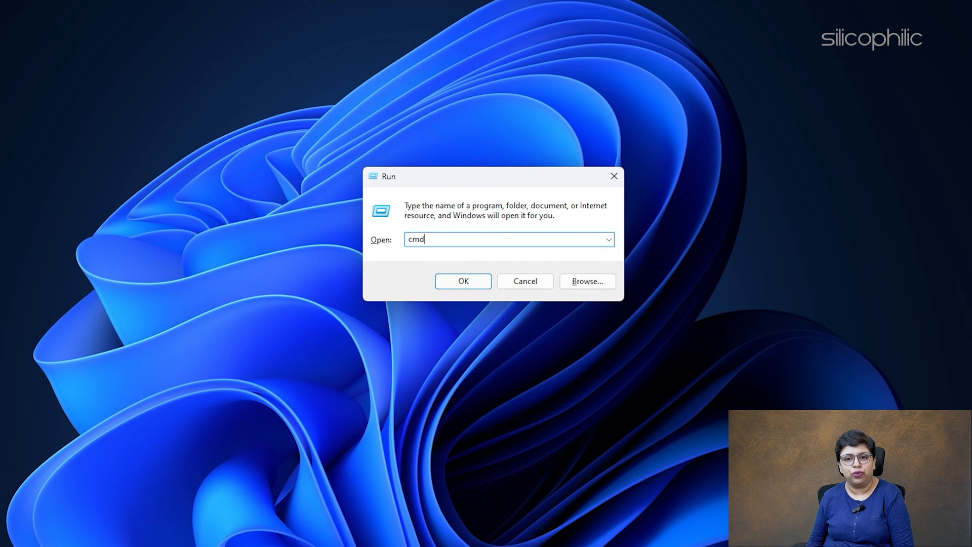
{"action": "left_click", "coordinate": [463, 280]}
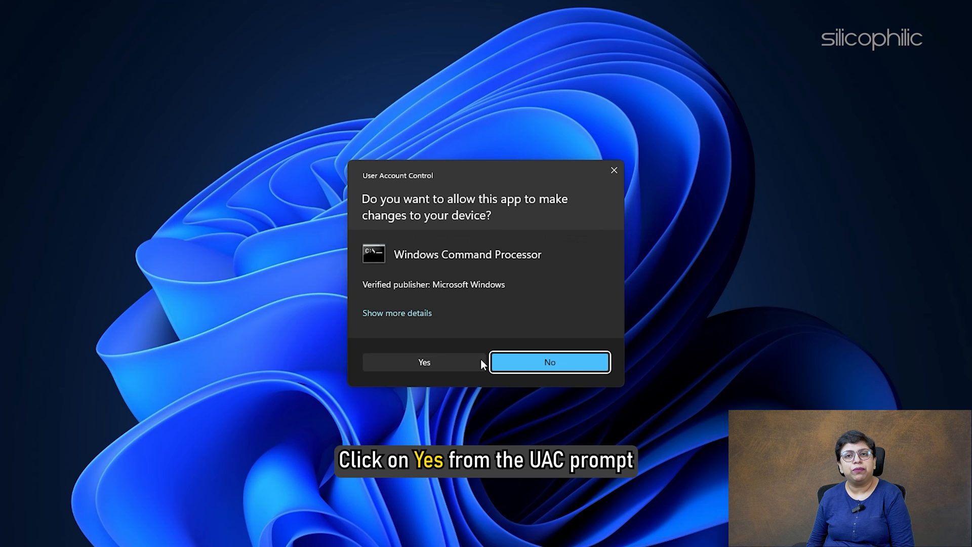
{"action": "left_click", "coordinate": [423, 363]}
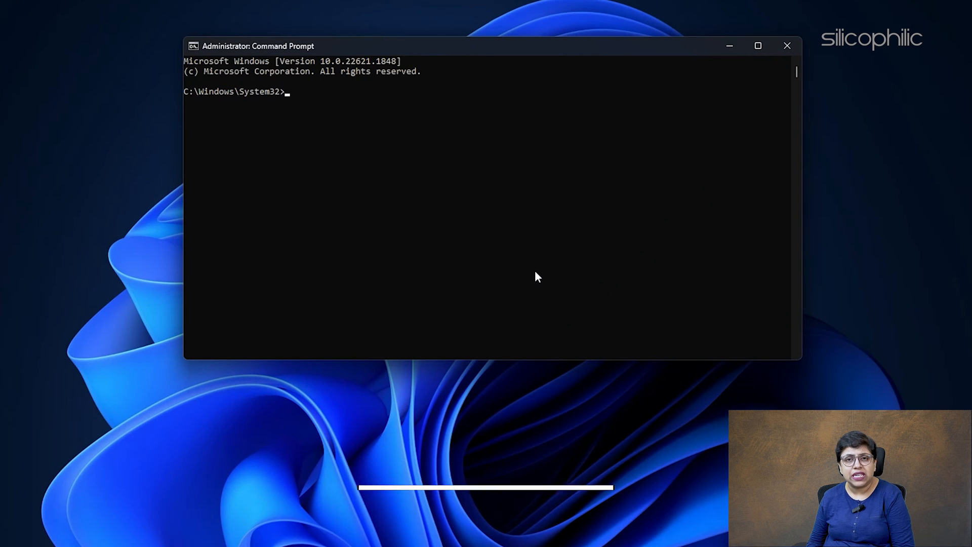
Step: Run sfc /scannow so the corrupt system files it finds get repaired
{"action": "type", "text": "sfc /sca"}
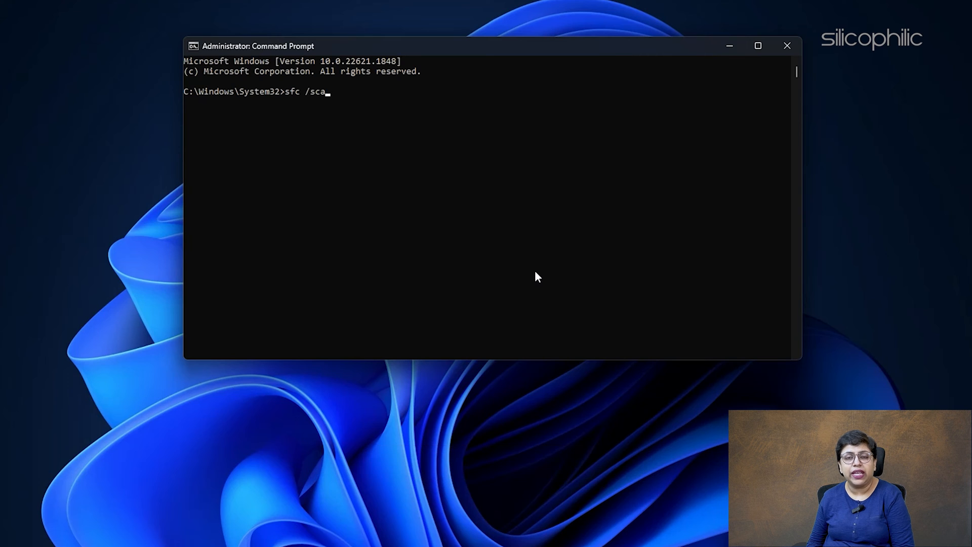
{"action": "type", "text": "nnow"}
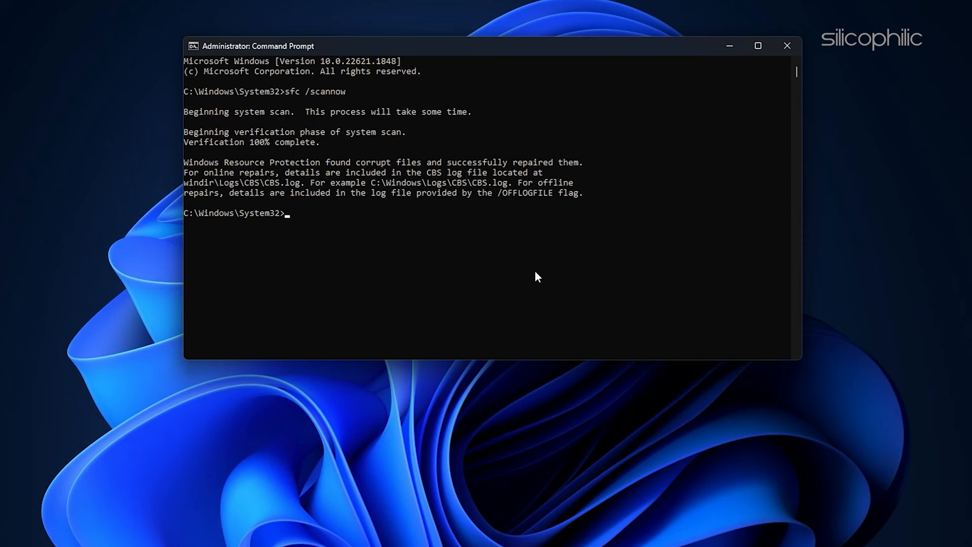
{"action": "left_click", "coordinate": [788, 45]}
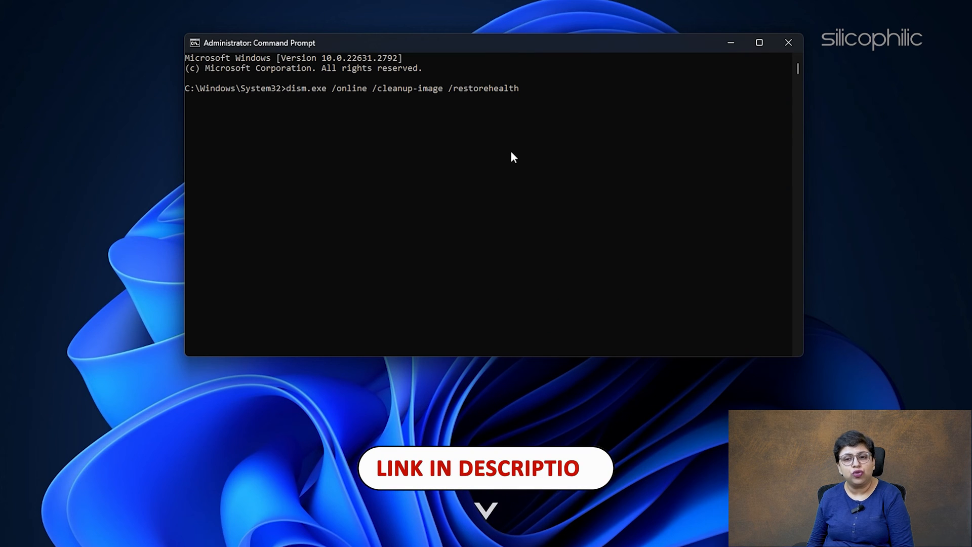
Step: Run dism.exe /online /cleanup-image /restorehealth until the restore reports success
{"action": "key", "text": "Enter"}
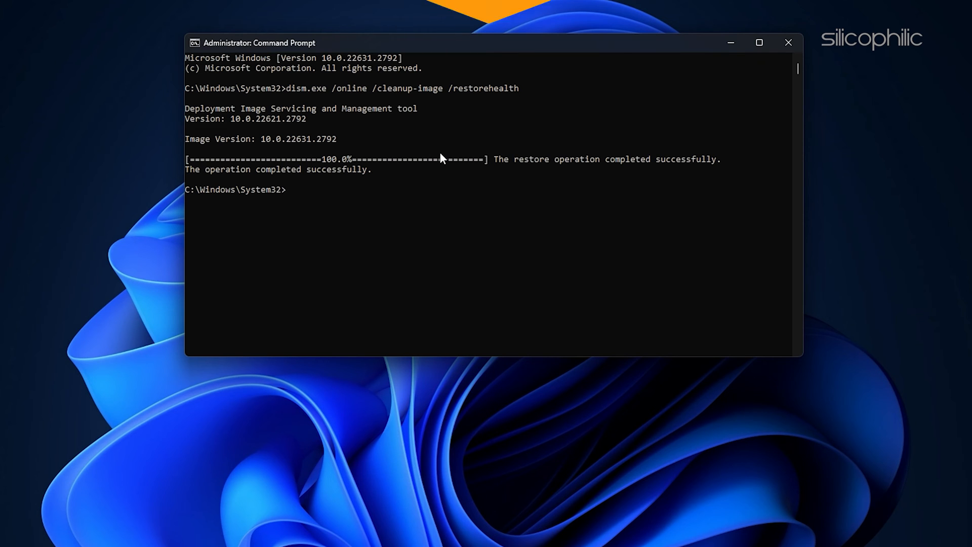
{"action": "left_click", "coordinate": [787, 43]}
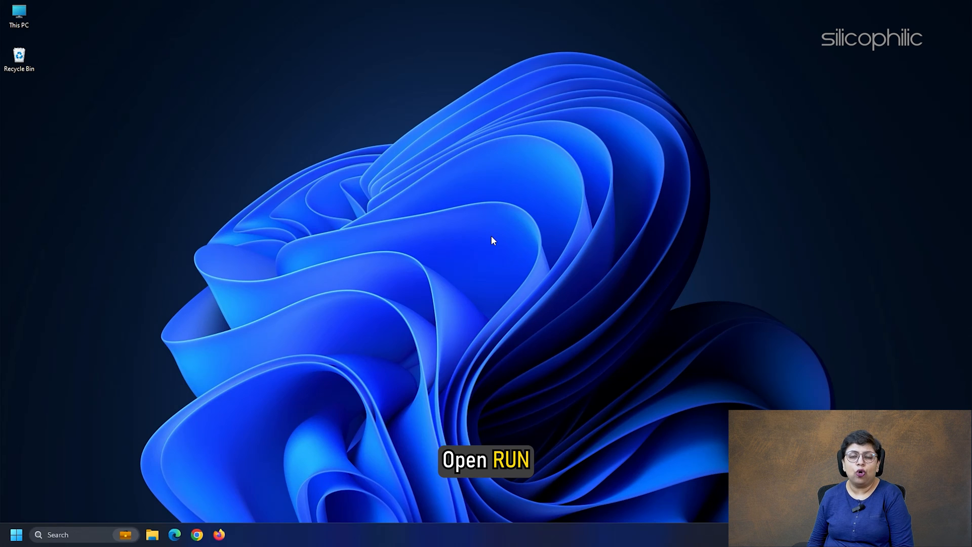
Step: Launch Registry Editor by entering regedit in the Run box
{"action": "type", "text": "reg"}
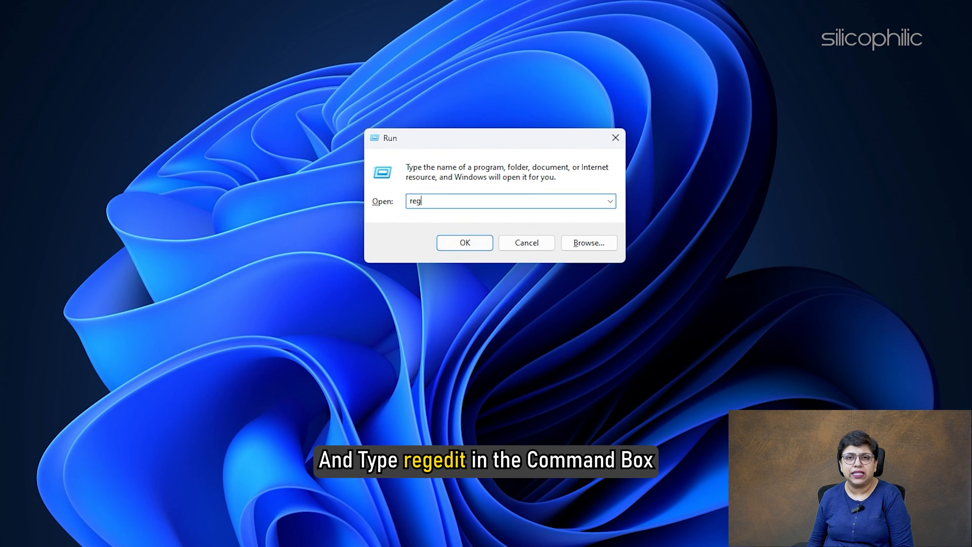
{"action": "type", "text": "edit"}
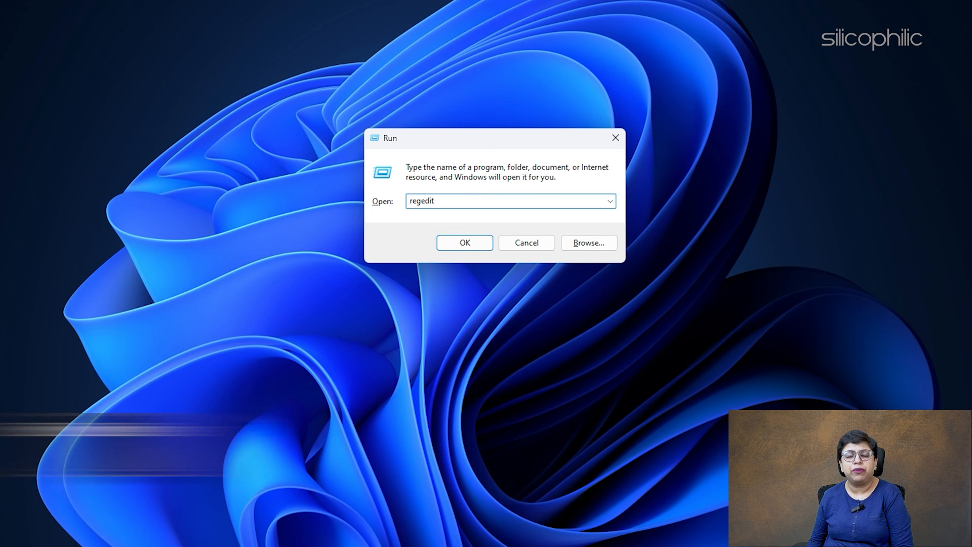
{"action": "left_click", "coordinate": [464, 242]}
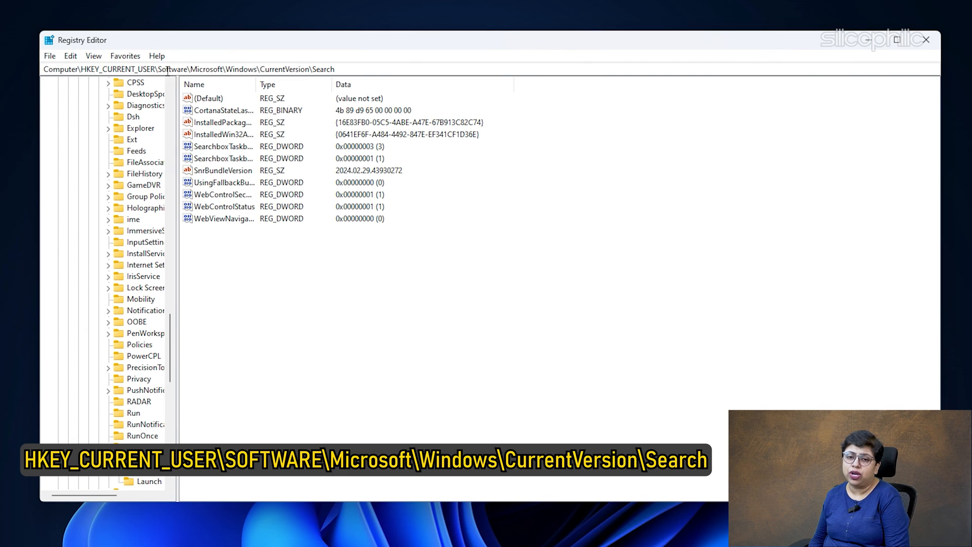
{"action": "mouse_move", "coordinate": [175, 84]}
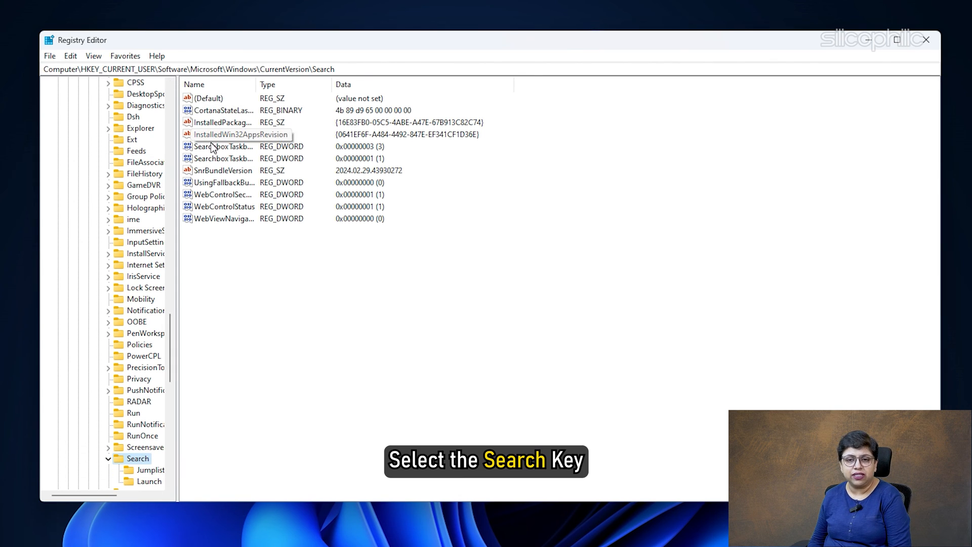
Step: Export the Search key as a backup file named search-export-file on the Desktop
{"action": "left_click", "coordinate": [48, 56]}
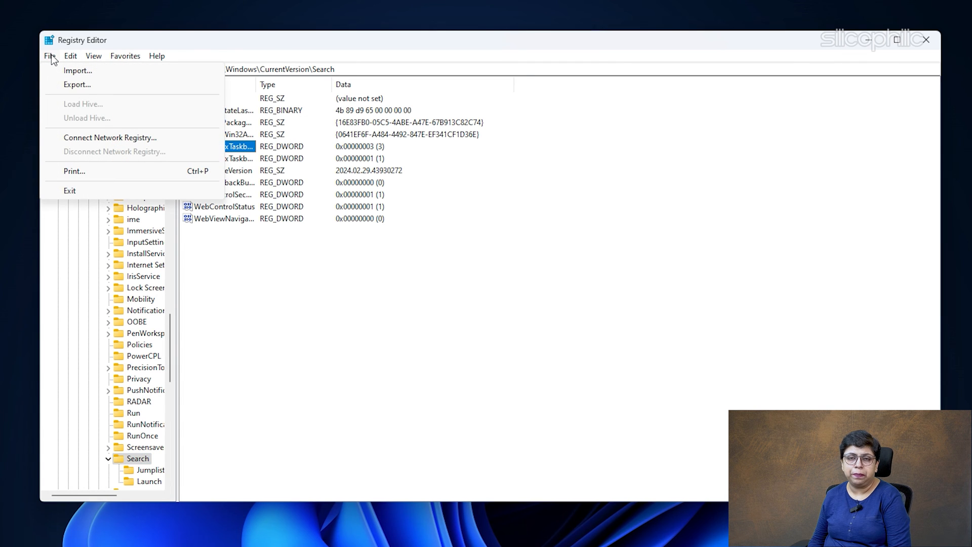
{"action": "left_click", "coordinate": [77, 84]}
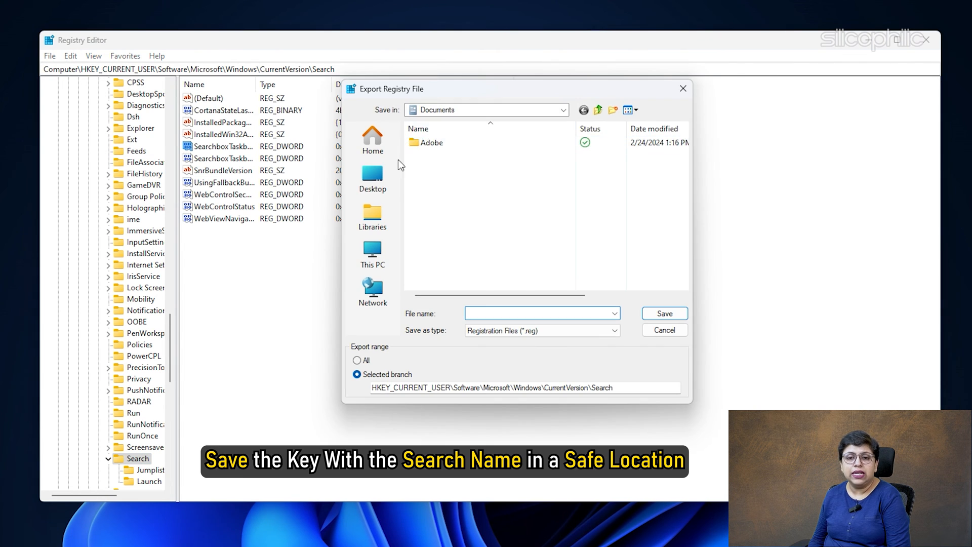
{"action": "type", "text": "search-export-file"}
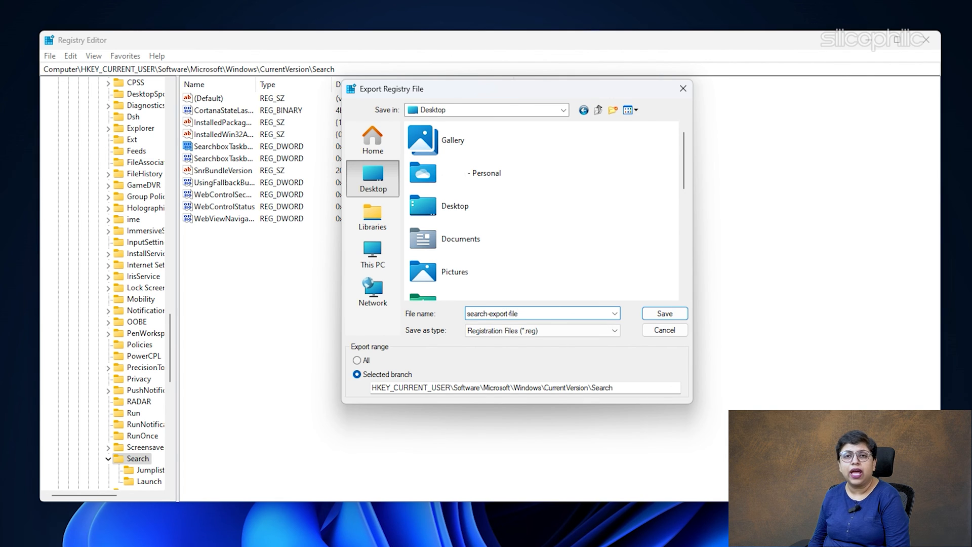
{"action": "left_click", "coordinate": [665, 313]}
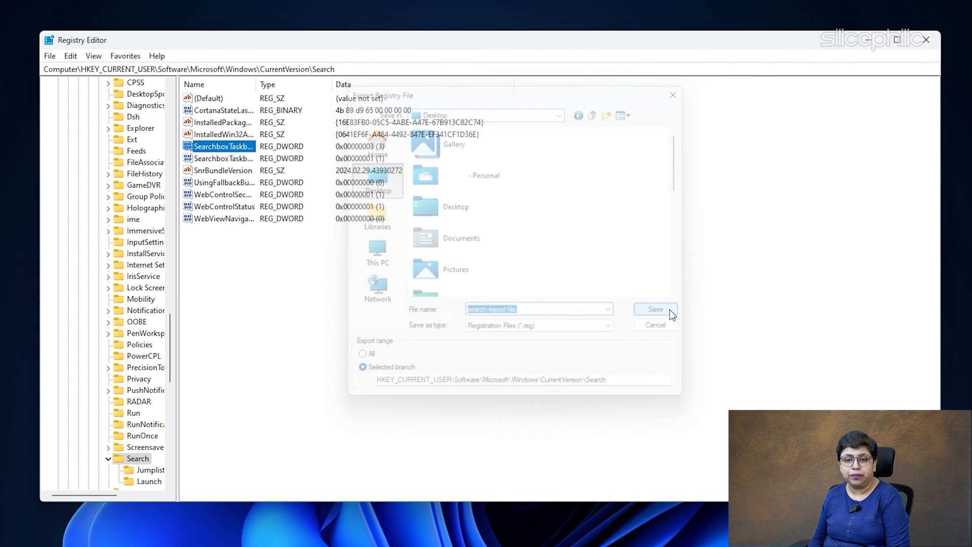
Step: Delete the SearchboxTaskbar value and confirm the permanent deletion
{"action": "right_click", "coordinate": [222, 145]}
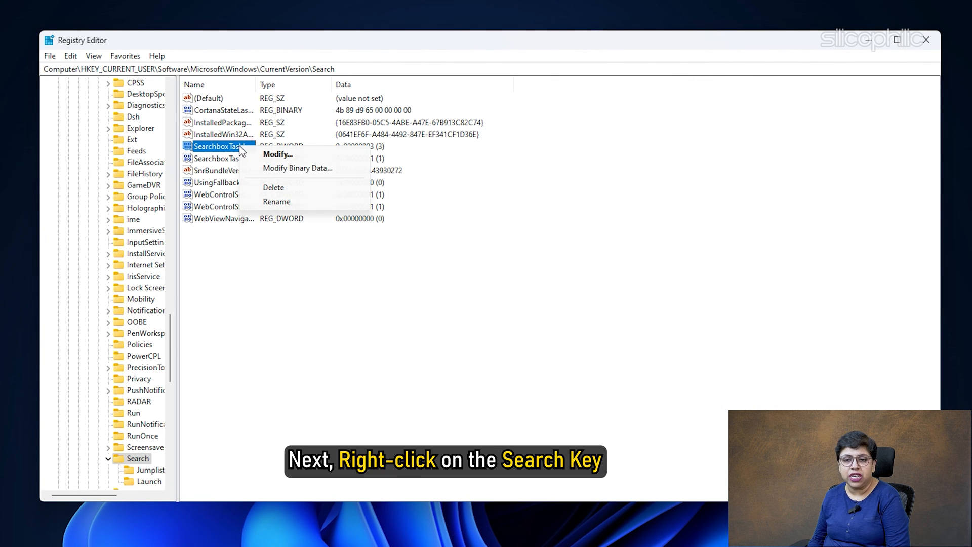
{"action": "left_click", "coordinate": [273, 187]}
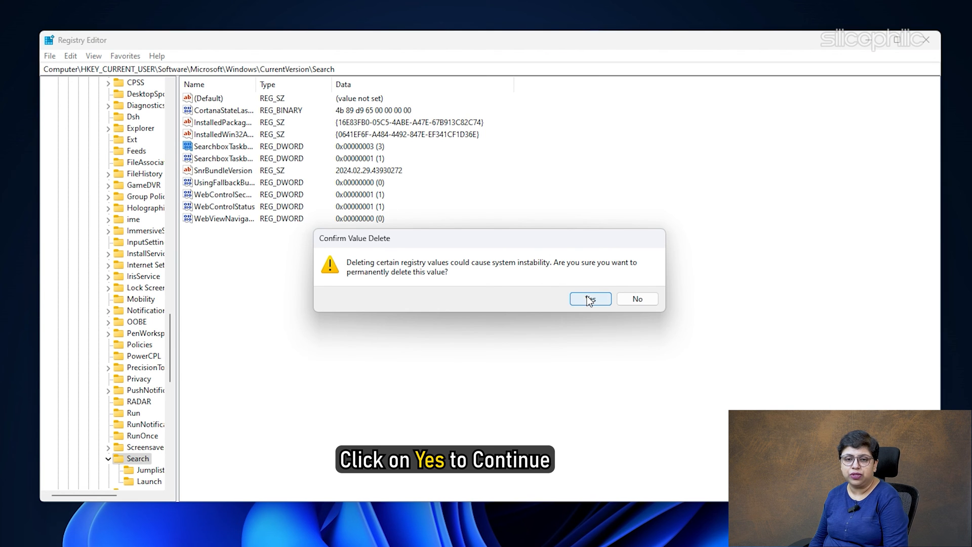
{"action": "left_click", "coordinate": [585, 299]}
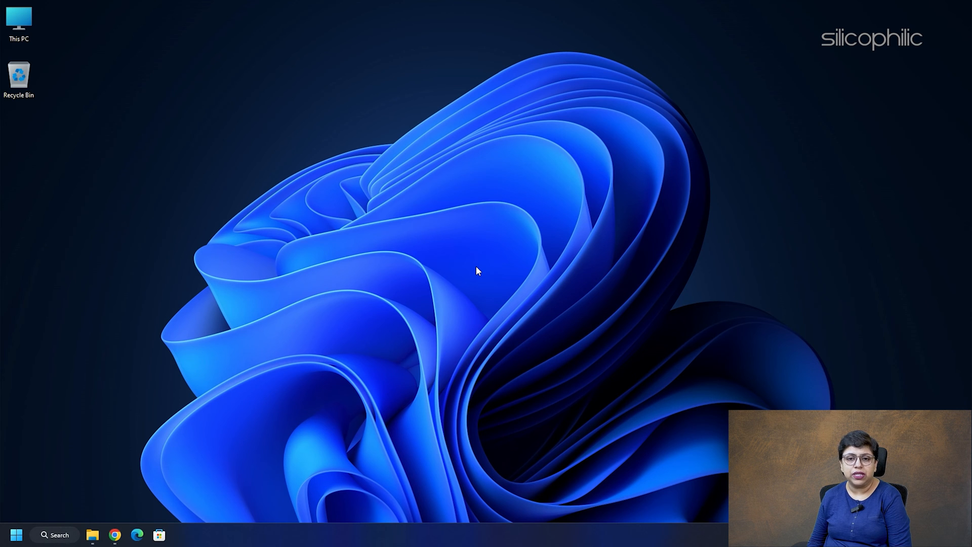
{"action": "key", "text": "Win+r"}
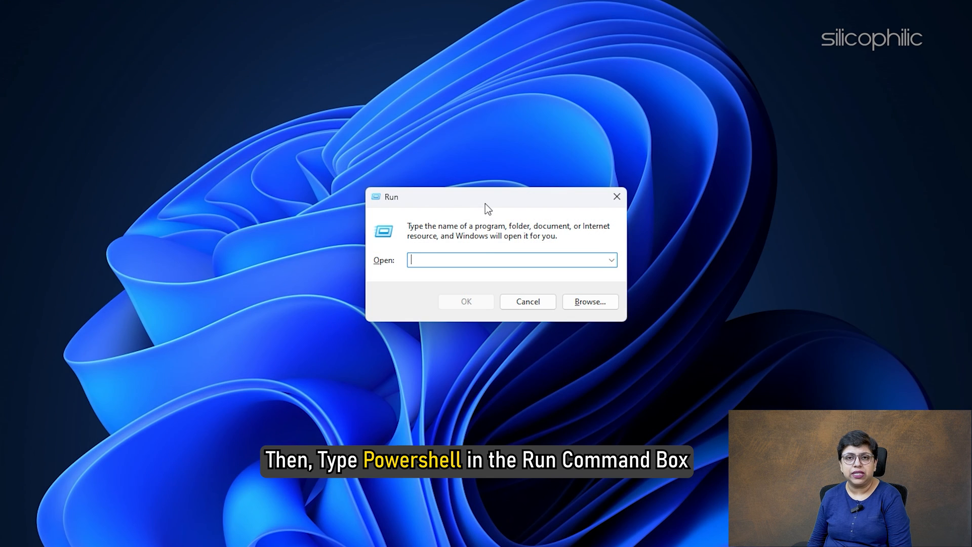
{"action": "type", "text": "powershell"}
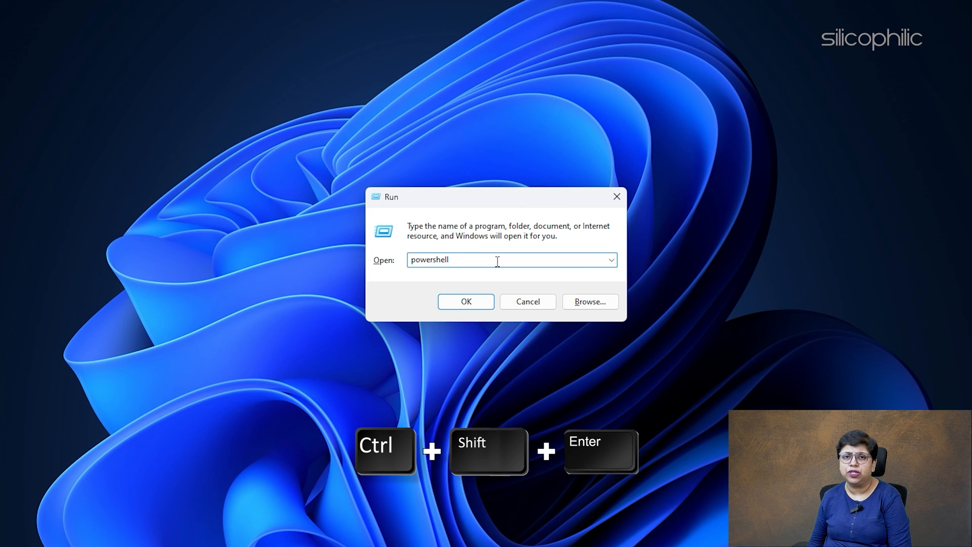
{"action": "key", "text": "ctrl+shift+enter"}
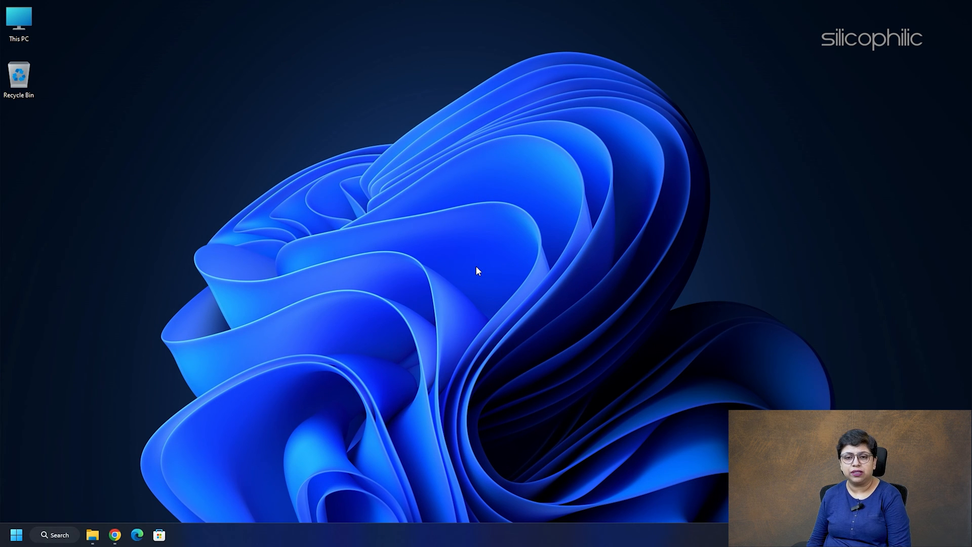
{"action": "mouse_move", "coordinate": [488, 258]}
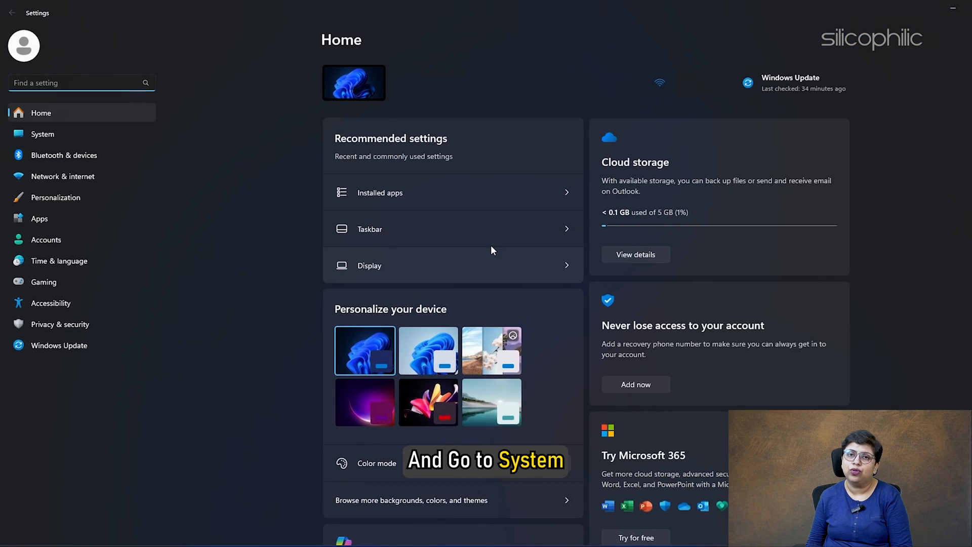
Step: From System > Recovery, start Reset this PC to reach the keep-files-or-remove choice
{"action": "left_click", "coordinate": [43, 134]}
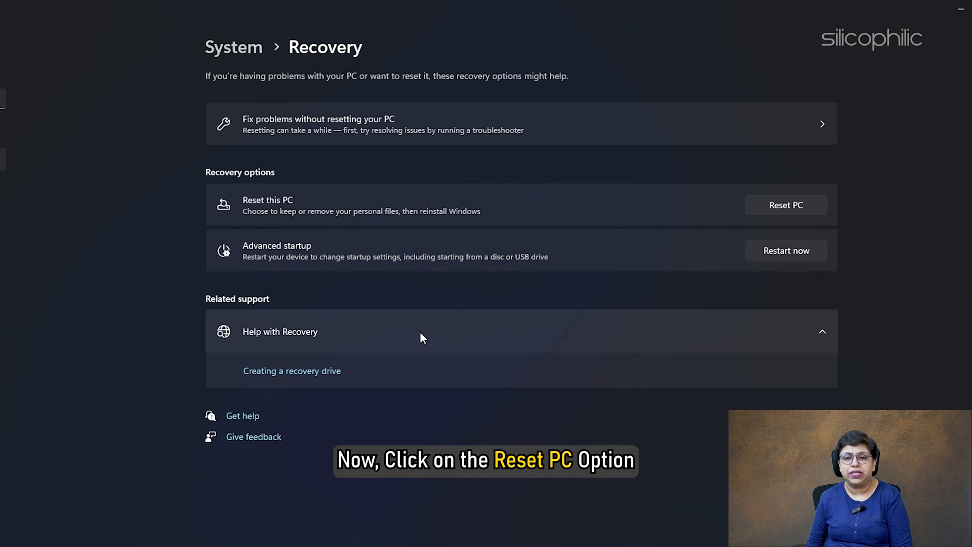
{"action": "left_click", "coordinate": [786, 206]}
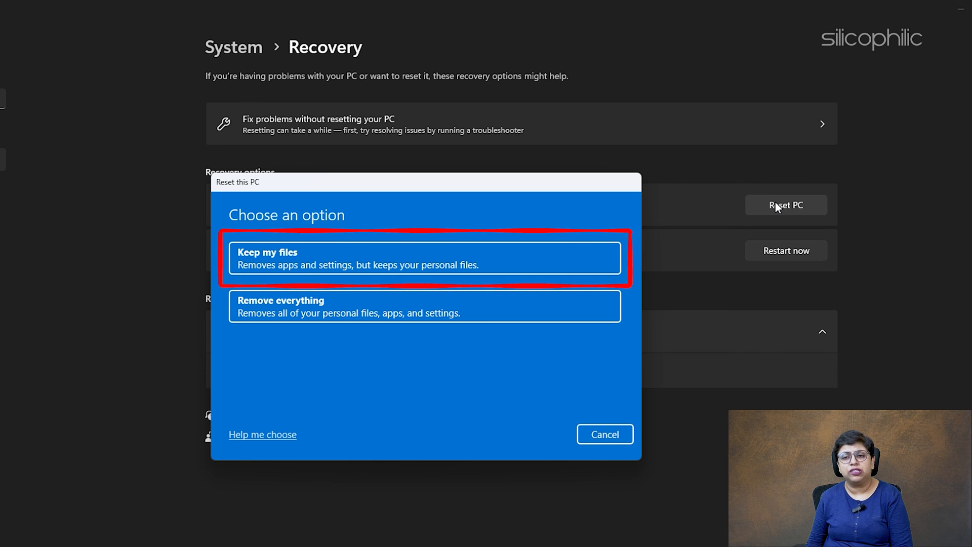
{"action": "mouse_move", "coordinate": [656, 183]}
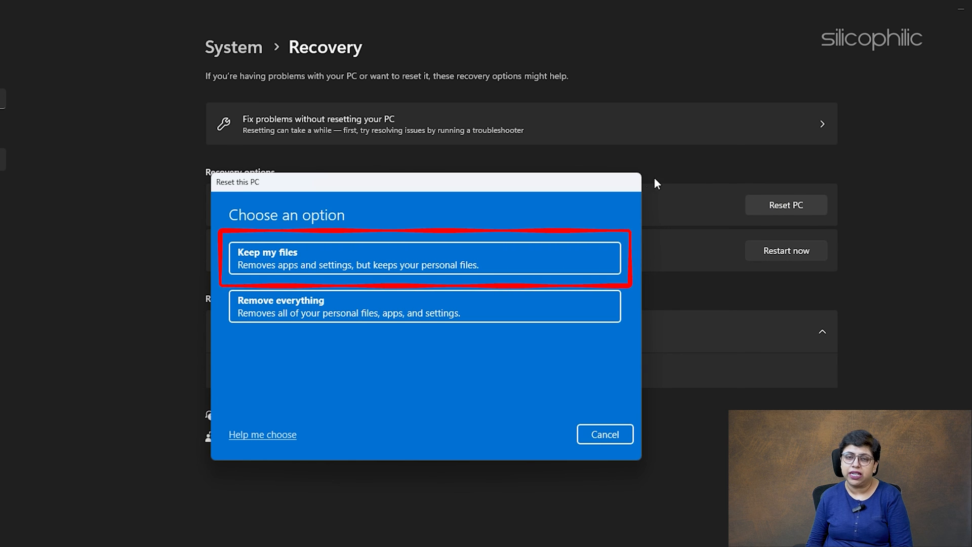